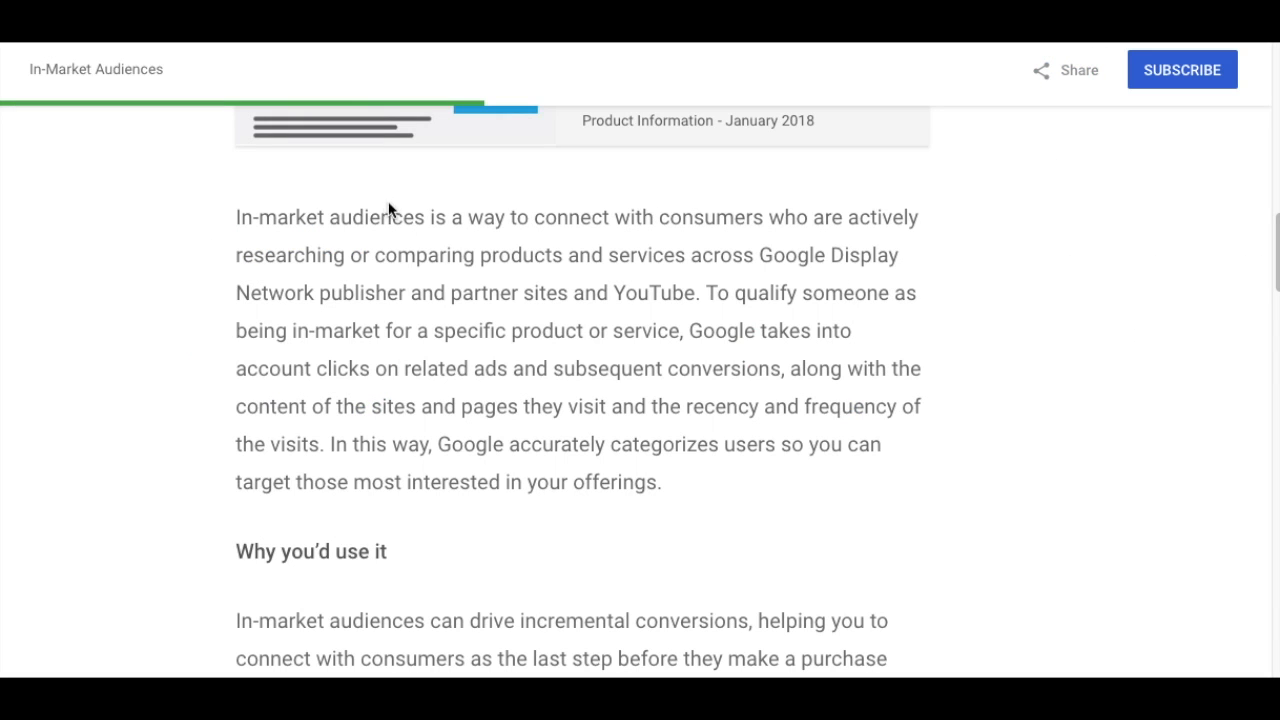
- Start adding audiences at campaign level in Observation mode and reveal the Browse categories
{"action": "double_click", "coordinate": [248, 217]}
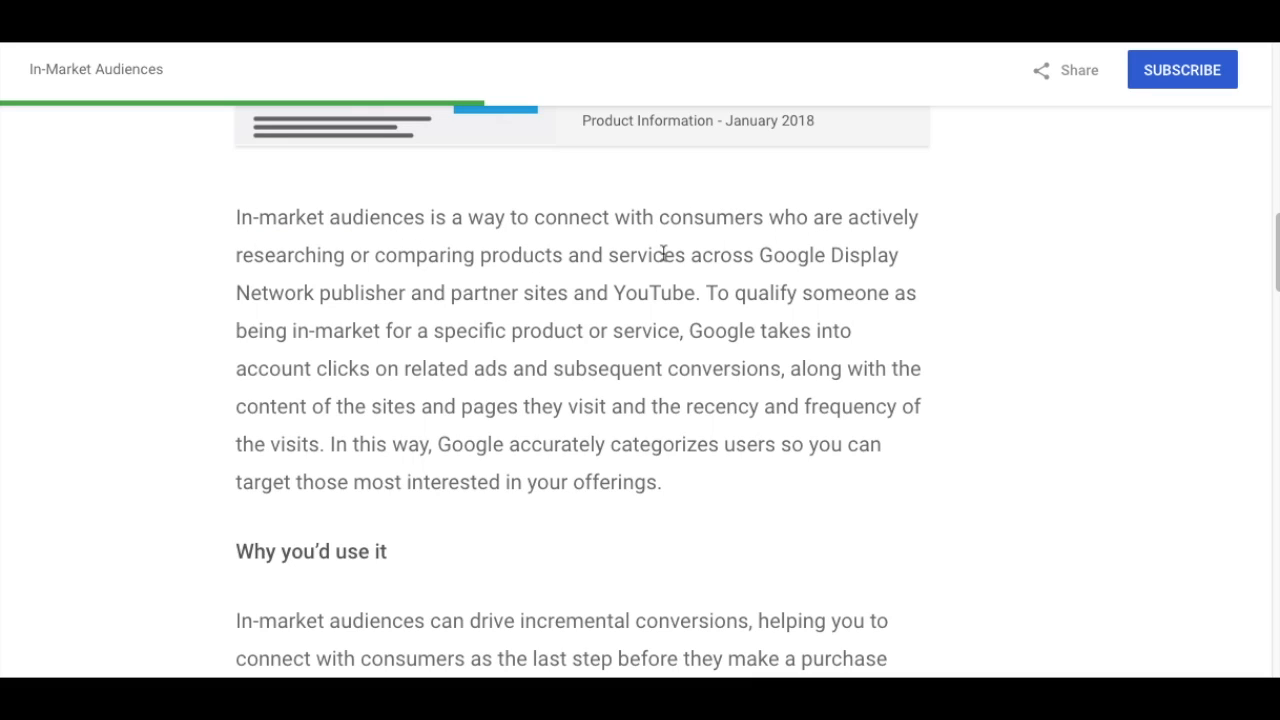
{"action": "mouse_move", "coordinate": [320, 293]}
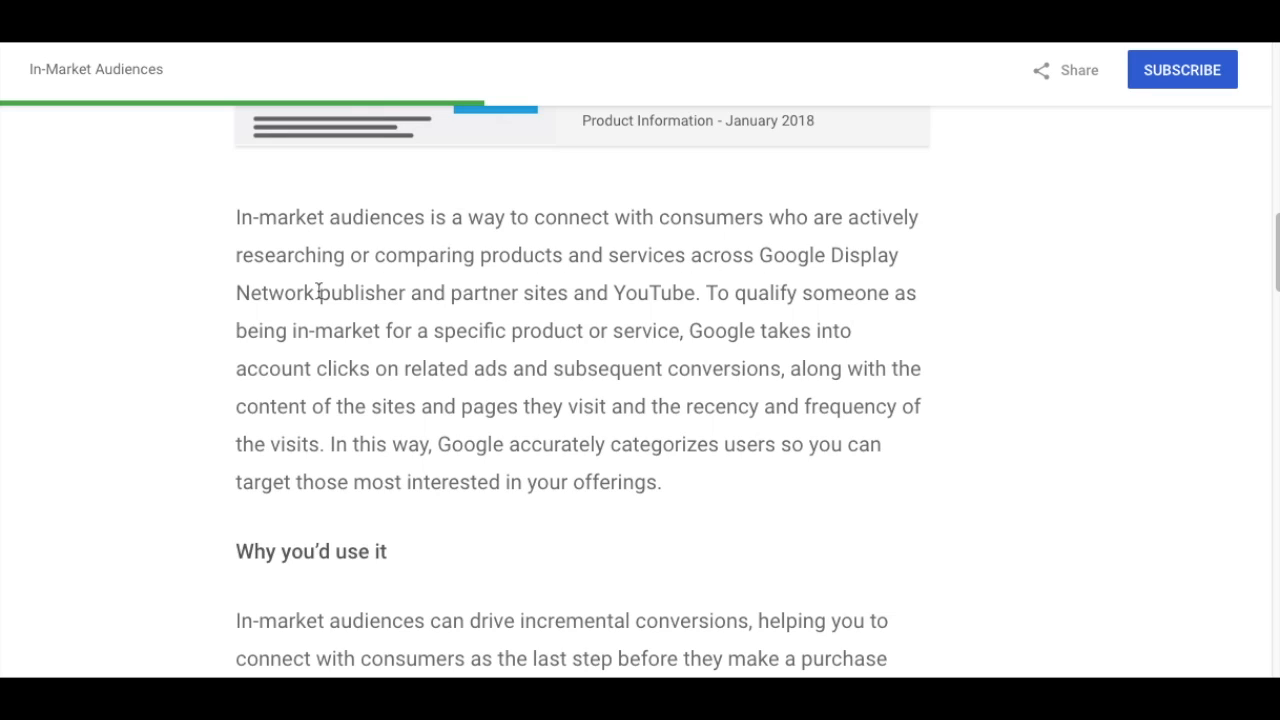
{"action": "mouse_move", "coordinate": [865, 351]}
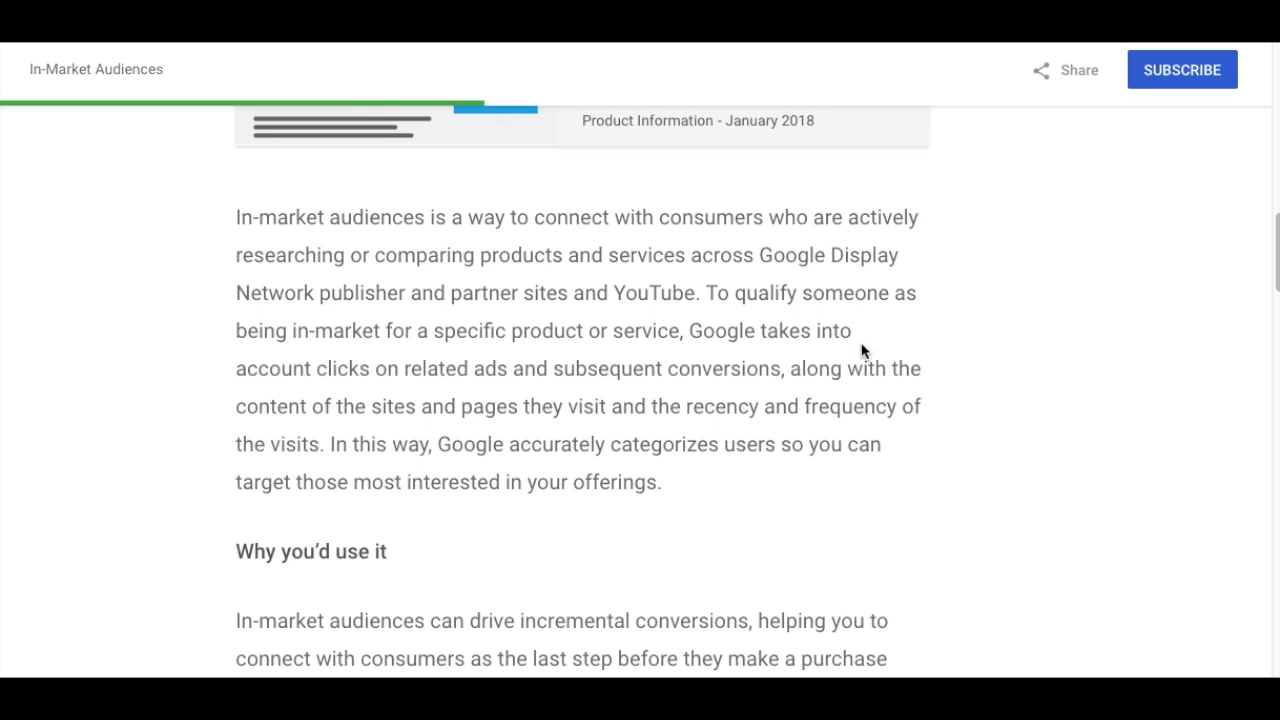
{"action": "mouse_move", "coordinate": [925, 352]}
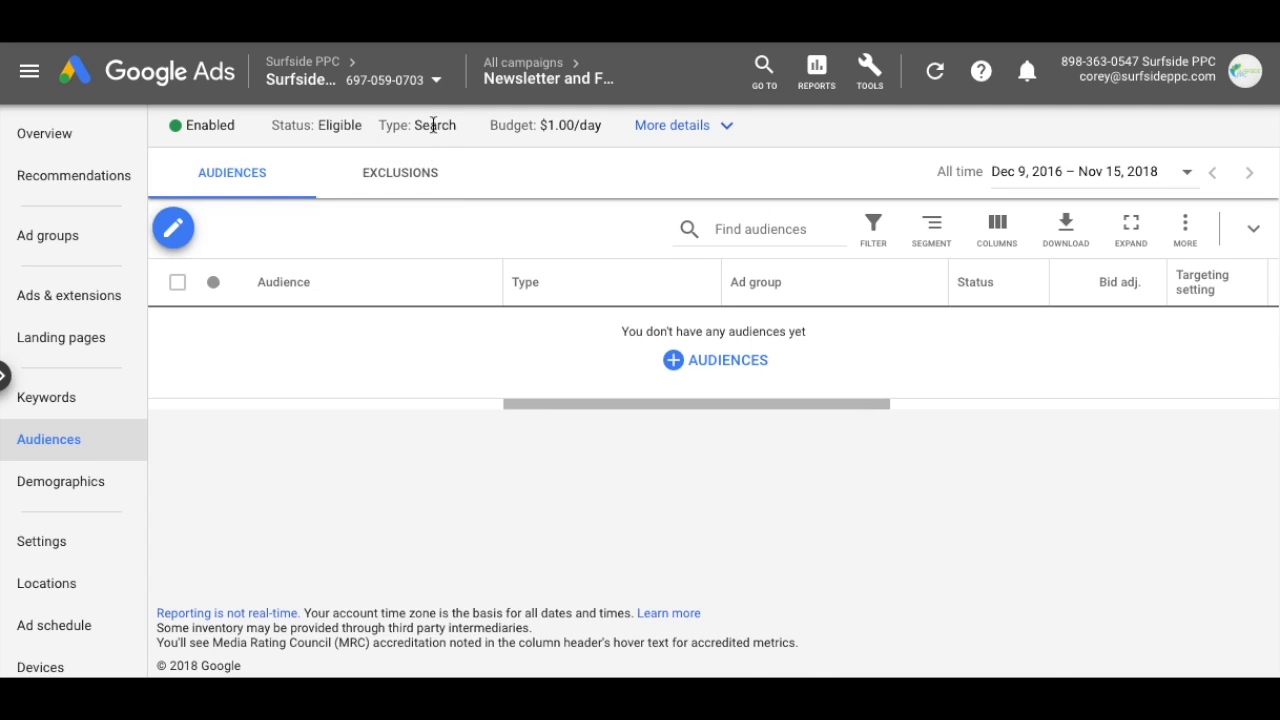
{"action": "mouse_move", "coordinate": [713, 360]}
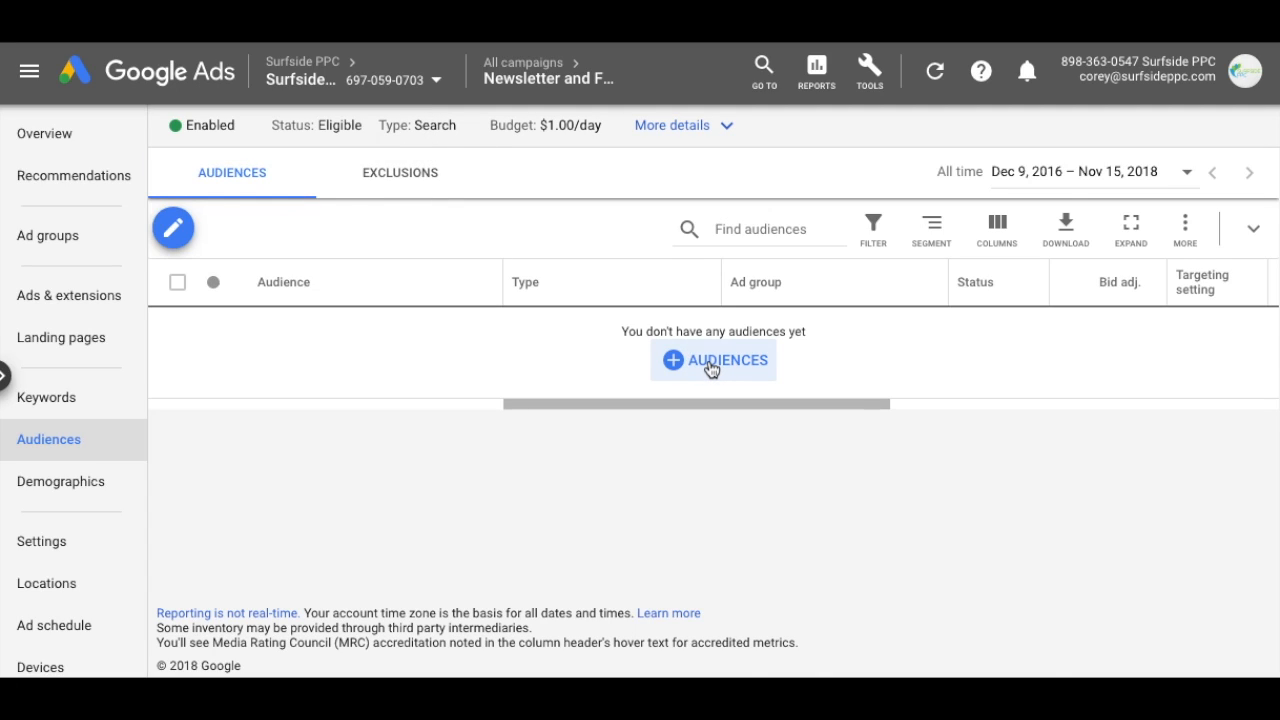
{"action": "mouse_move", "coordinate": [390, 214]}
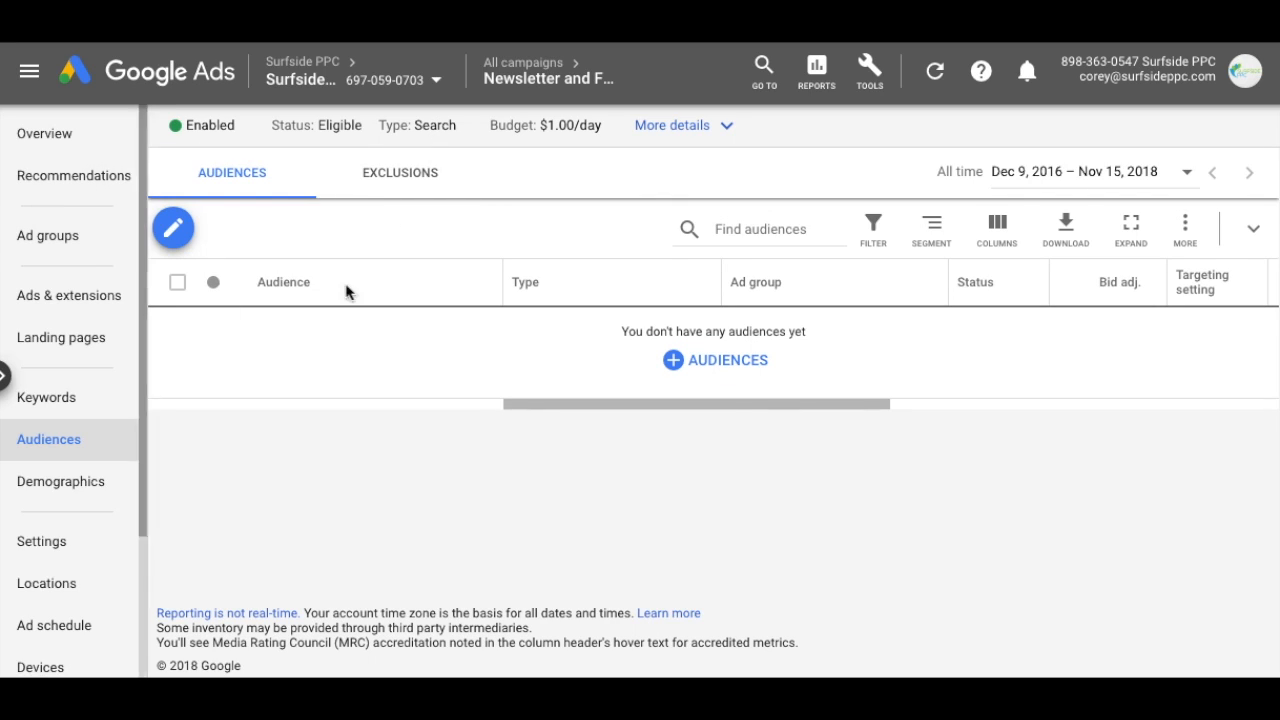
{"action": "mouse_move", "coordinate": [713, 360]}
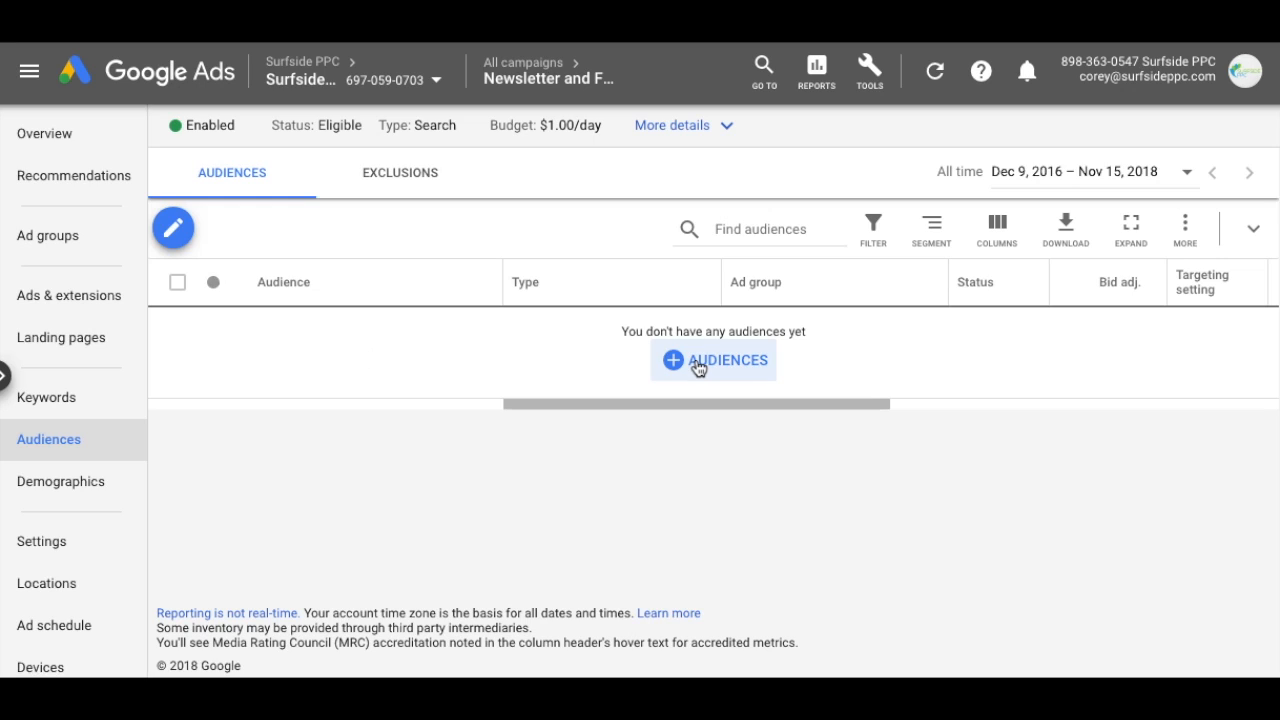
{"action": "left_click", "coordinate": [713, 360]}
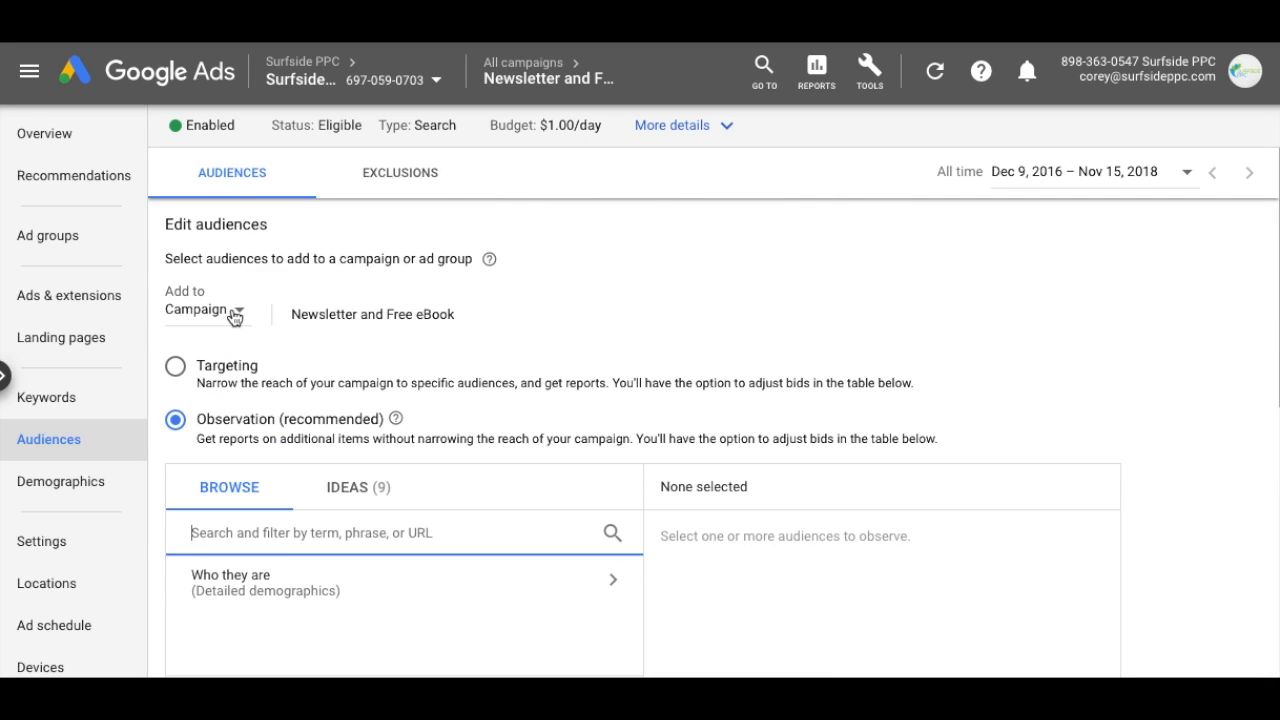
{"action": "left_click", "coordinate": [210, 309]}
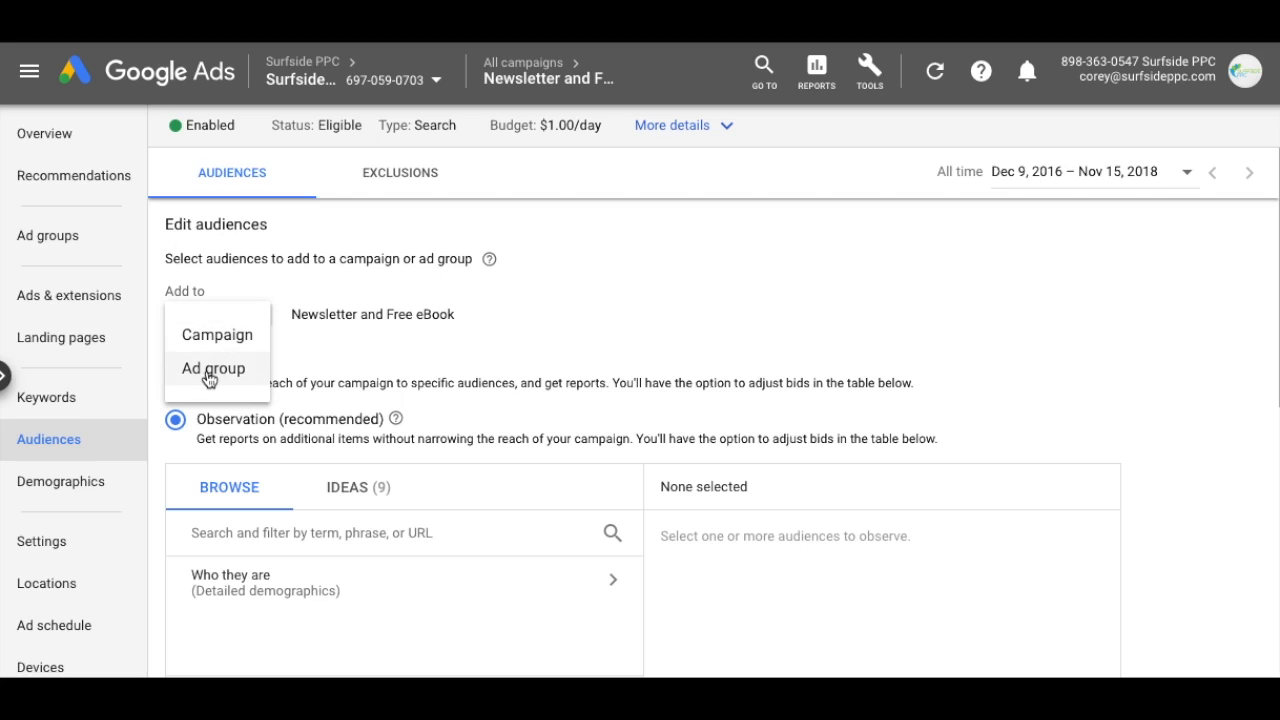
{"action": "mouse_move", "coordinate": [216, 334]}
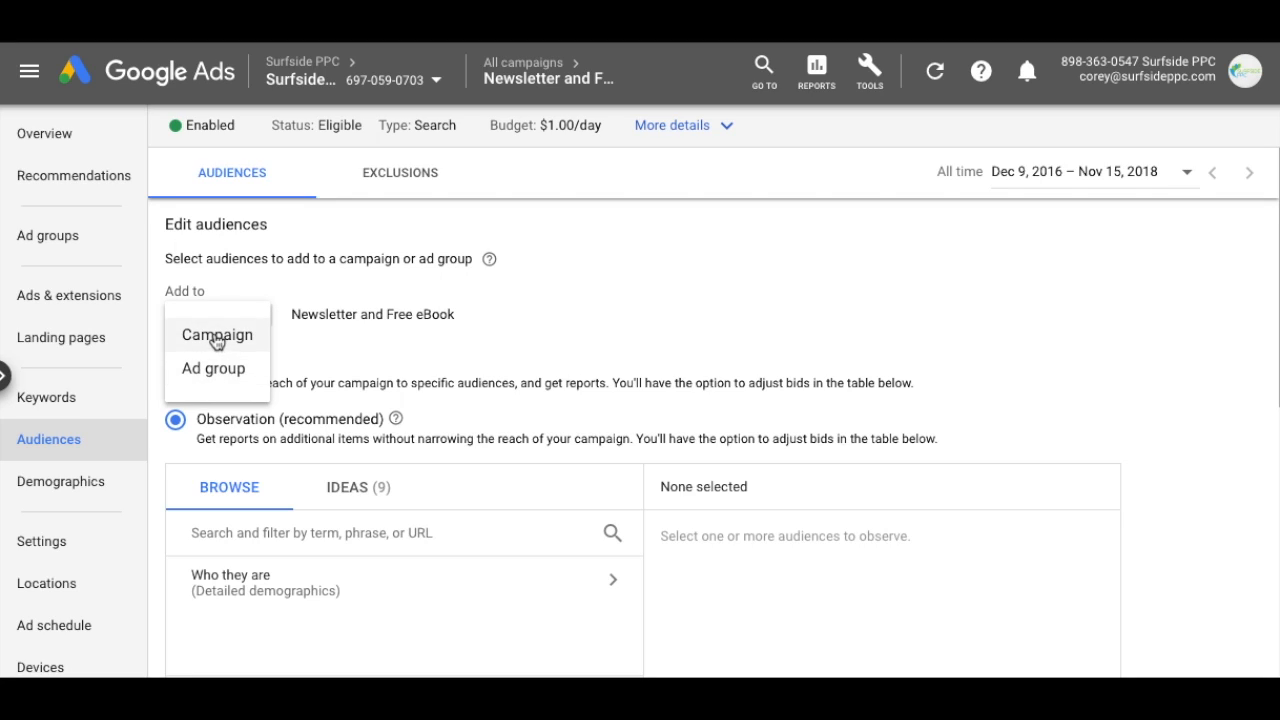
{"action": "left_click", "coordinate": [216, 334]}
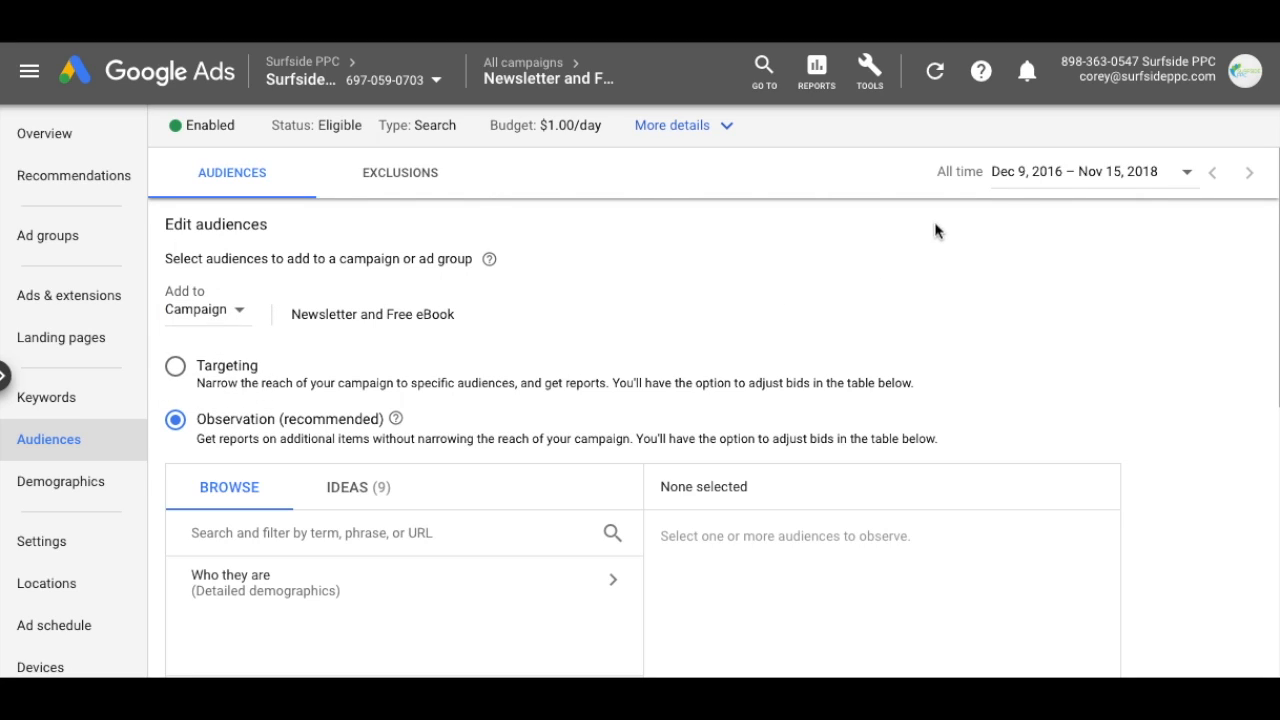
{"action": "scroll", "scroll_direction": "down", "scroll_amount": 3}
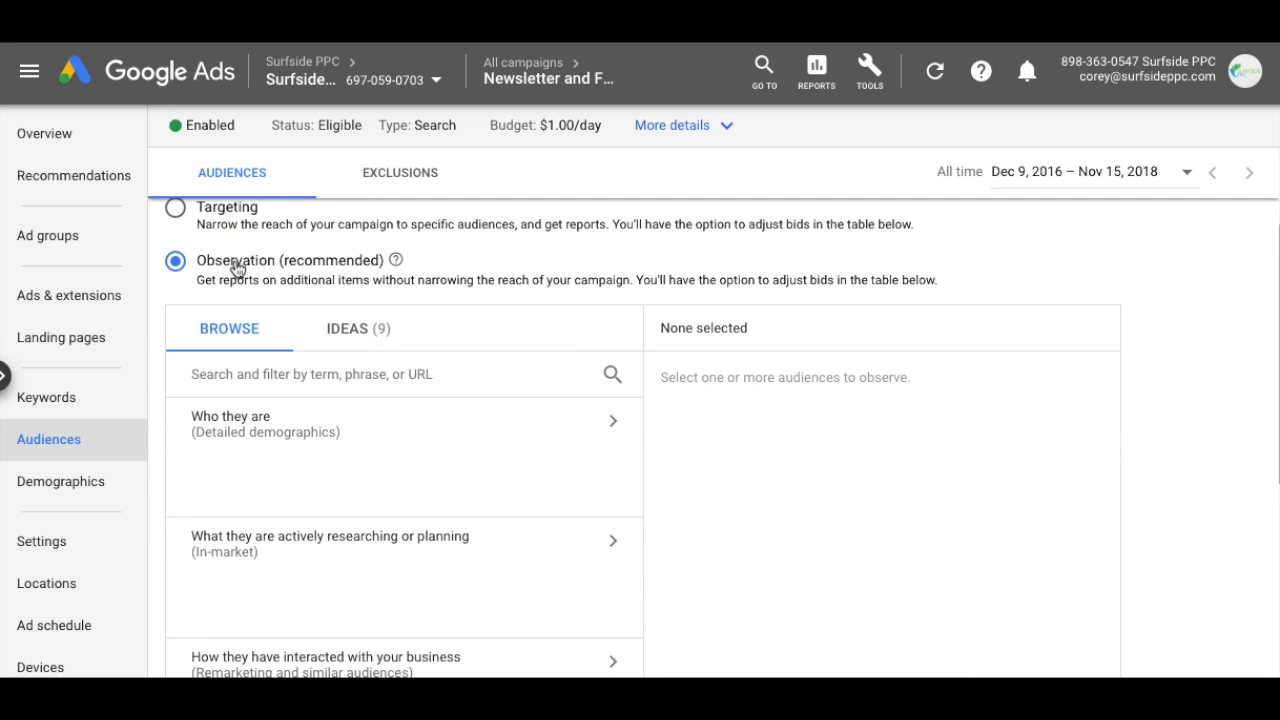
{"action": "mouse_move", "coordinate": [470, 225]}
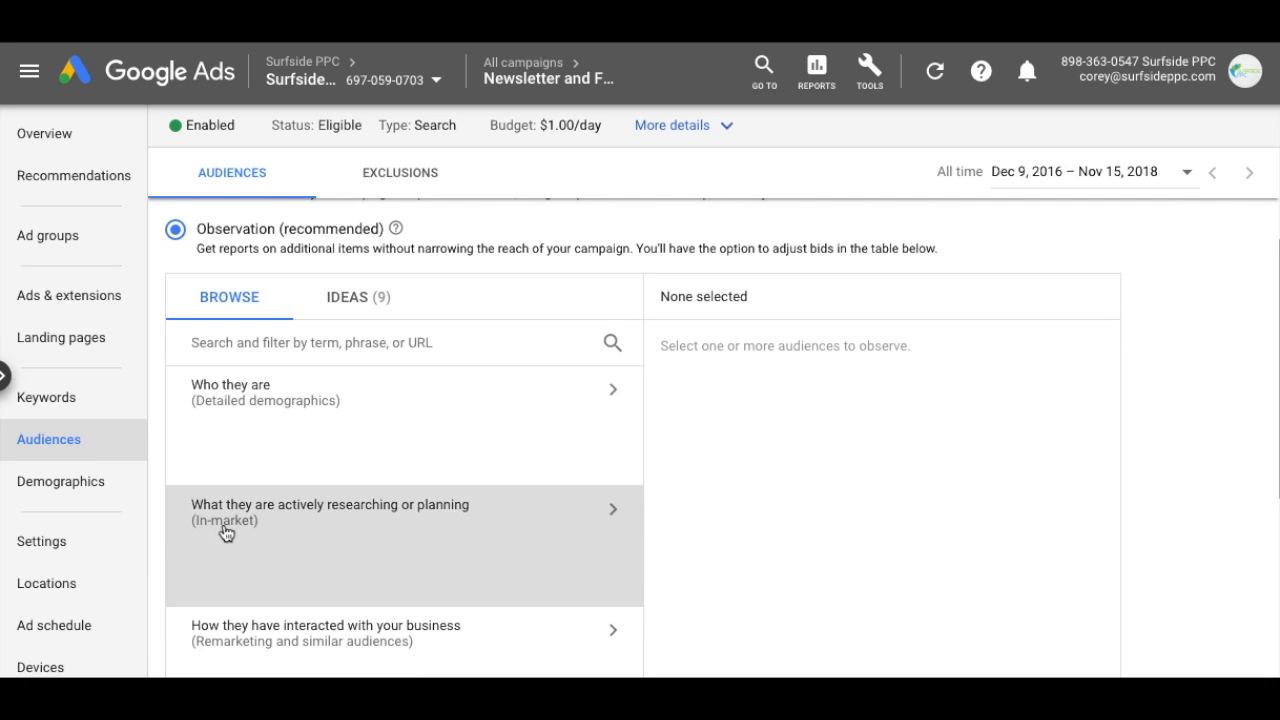
{"action": "mouse_move", "coordinate": [277, 537]}
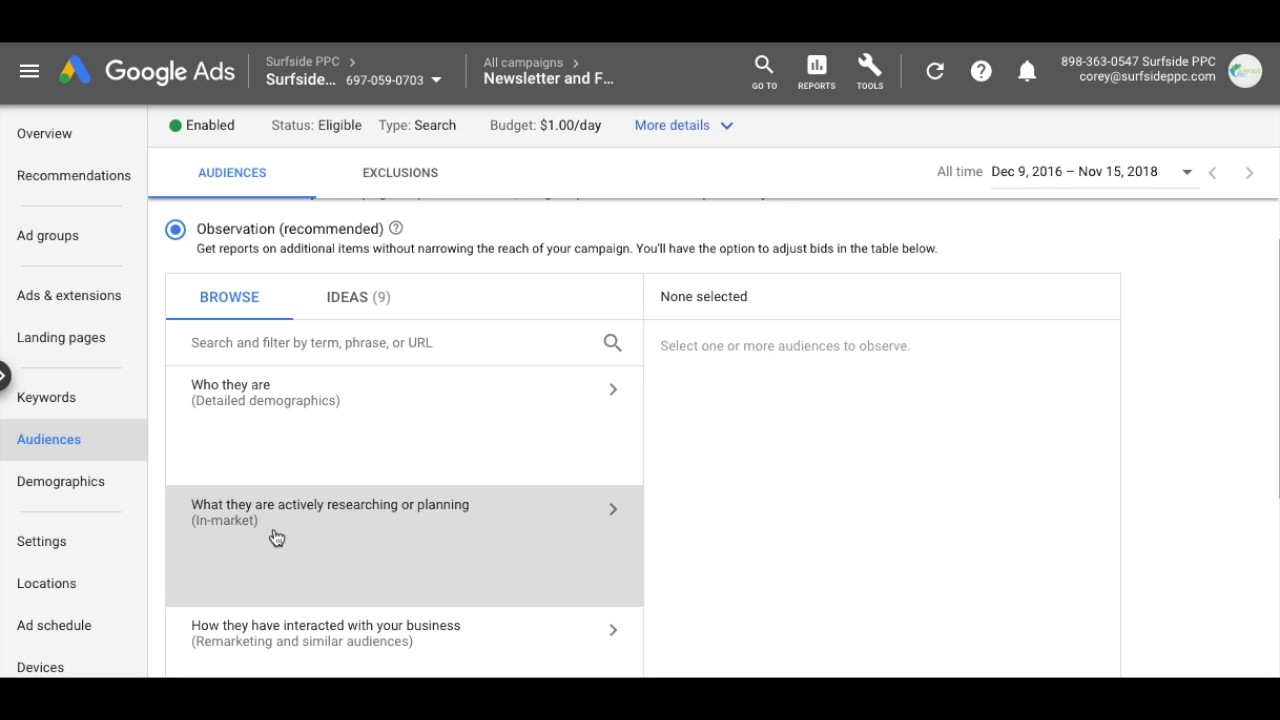
- Browse the in-market categories, expanding Autos & Vehicles and Motor Vehicles, then collapsing them
{"action": "left_click", "coordinate": [330, 512]}
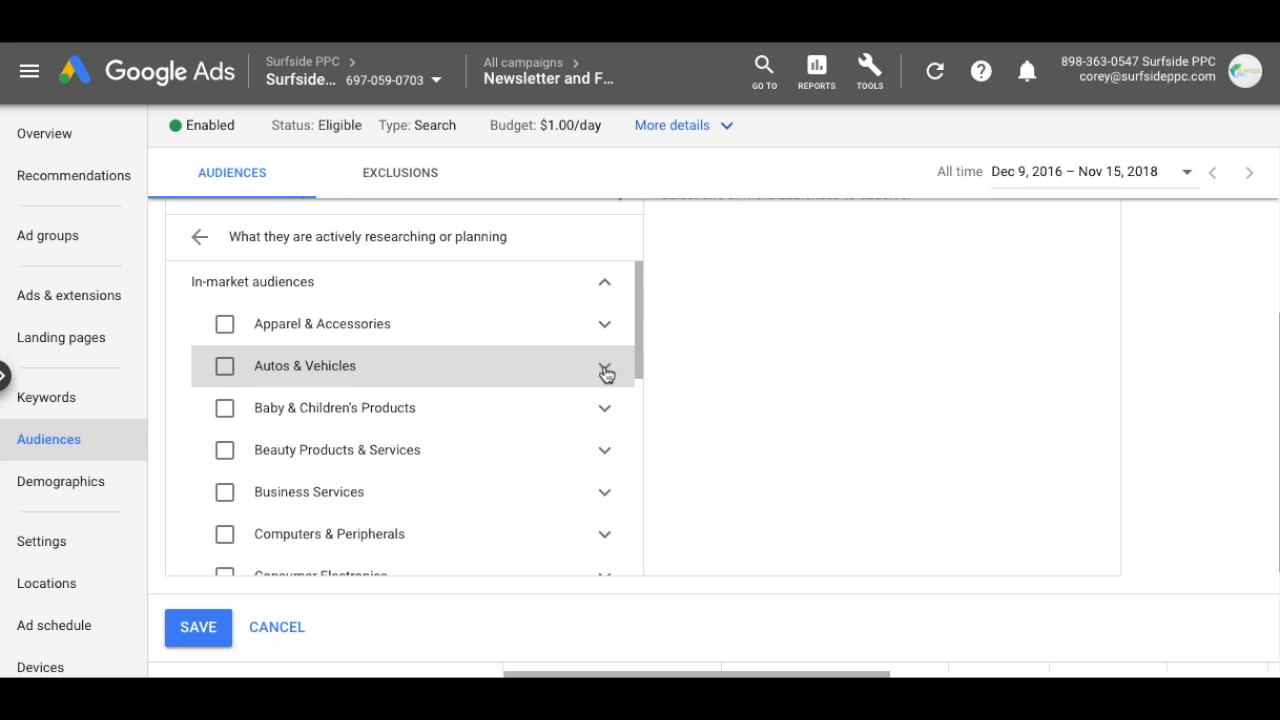
{"action": "left_click", "coordinate": [604, 366]}
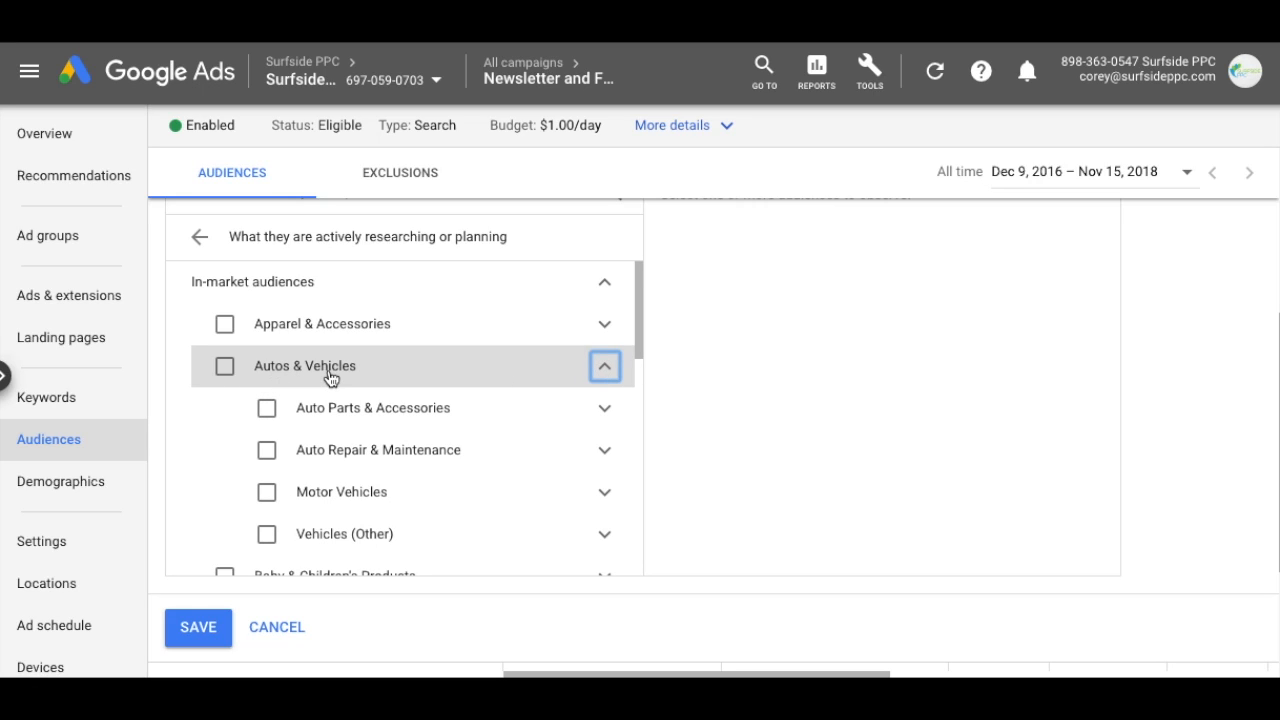
{"action": "left_click", "coordinate": [604, 491]}
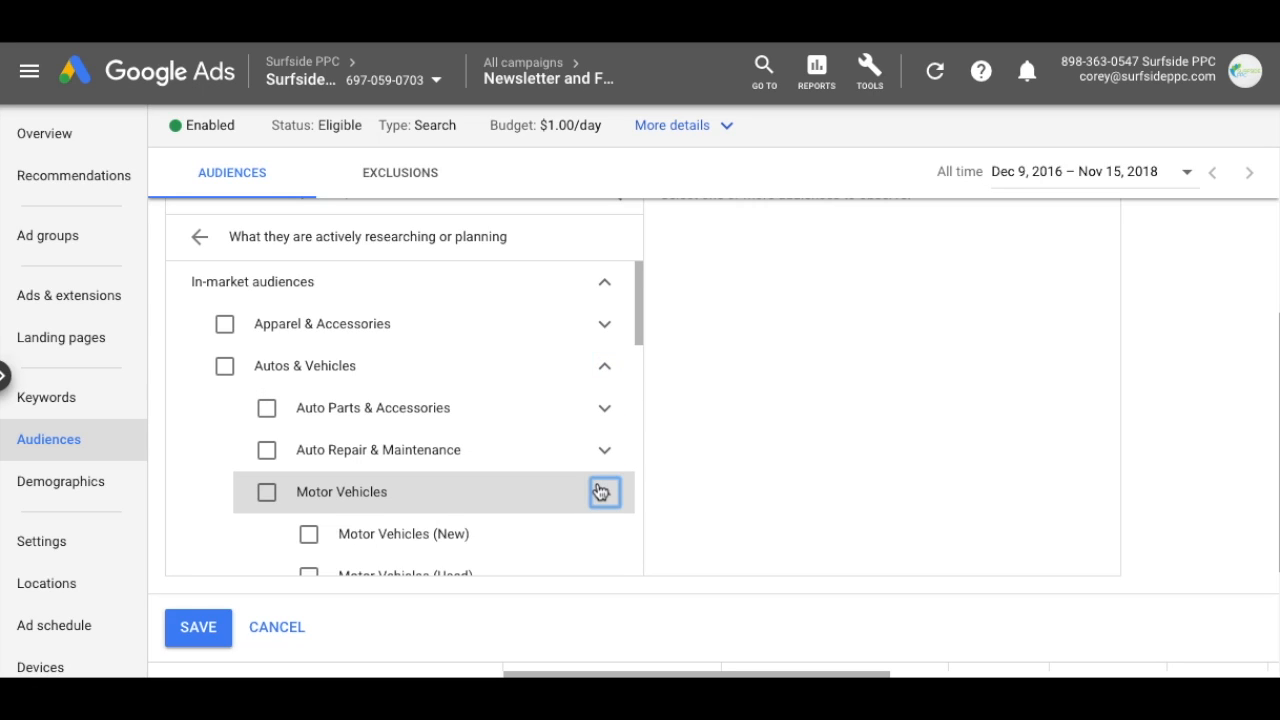
{"action": "left_click", "coordinate": [603, 491]}
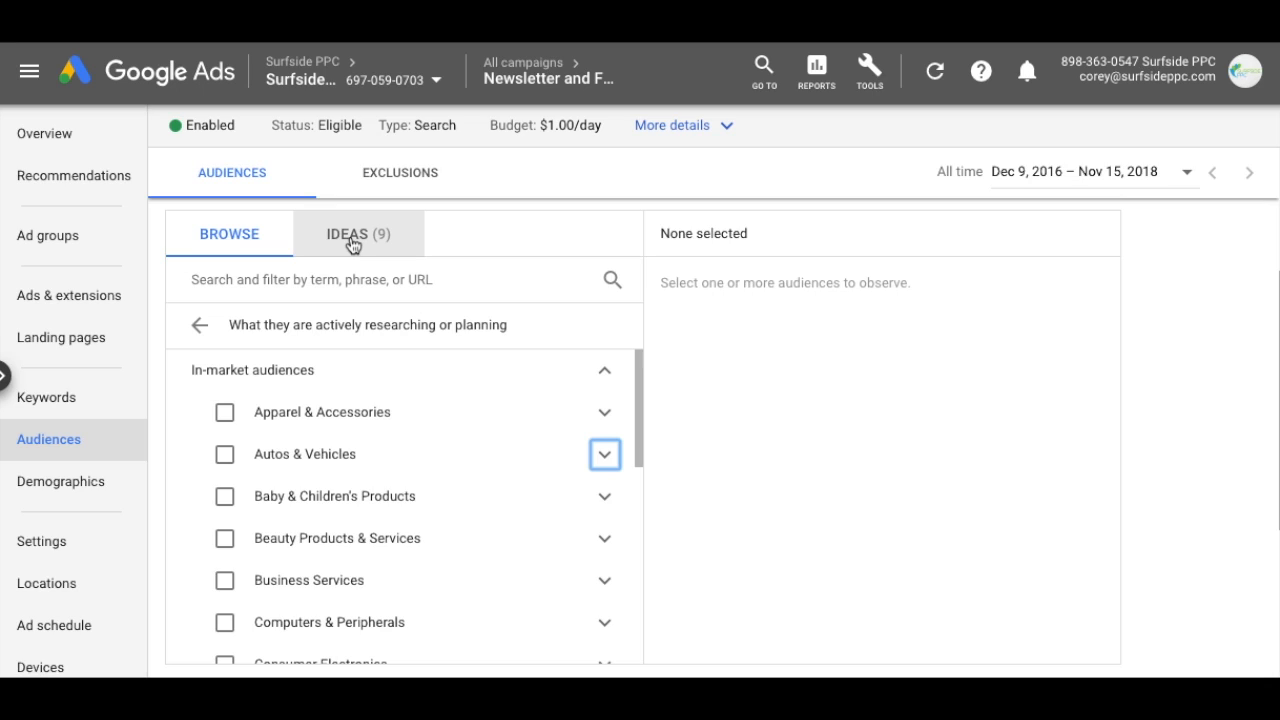
- View the nine website-based audience ideas, starting with Holiday & Seasonal Items
{"action": "left_click", "coordinate": [357, 233]}
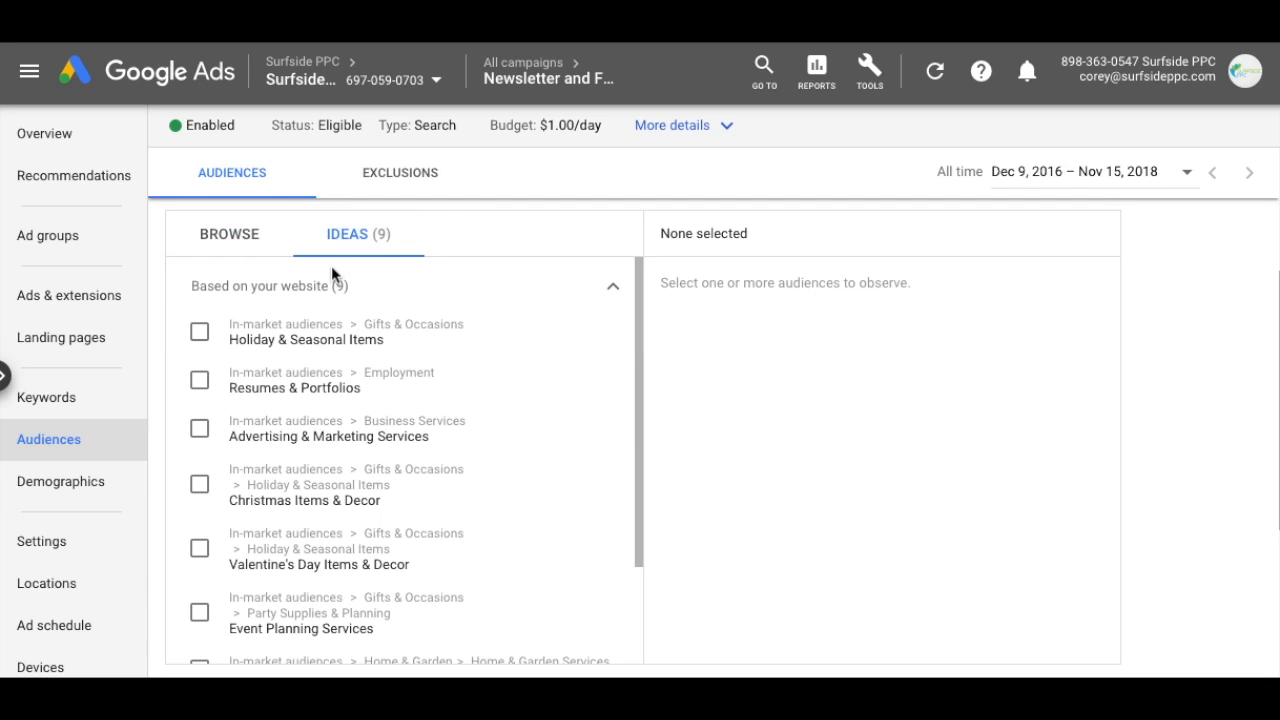
{"action": "mouse_move", "coordinate": [475, 335]}
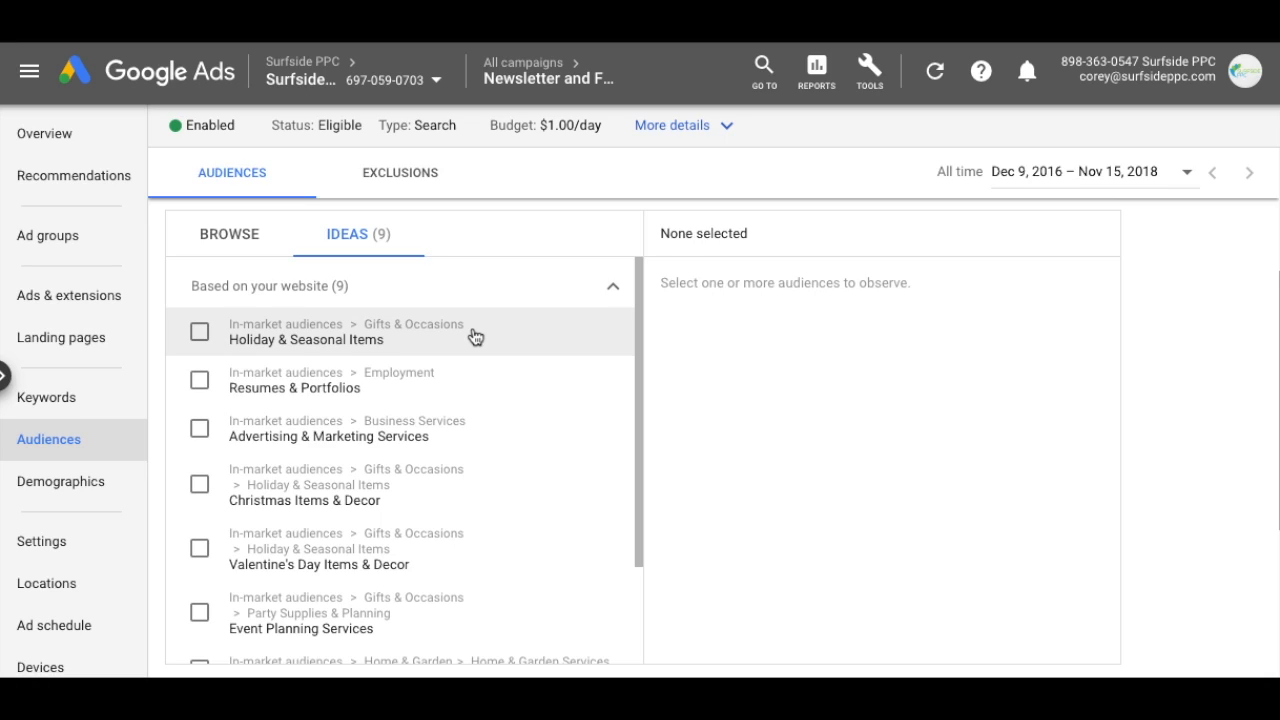
{"action": "mouse_move", "coordinate": [366, 347]}
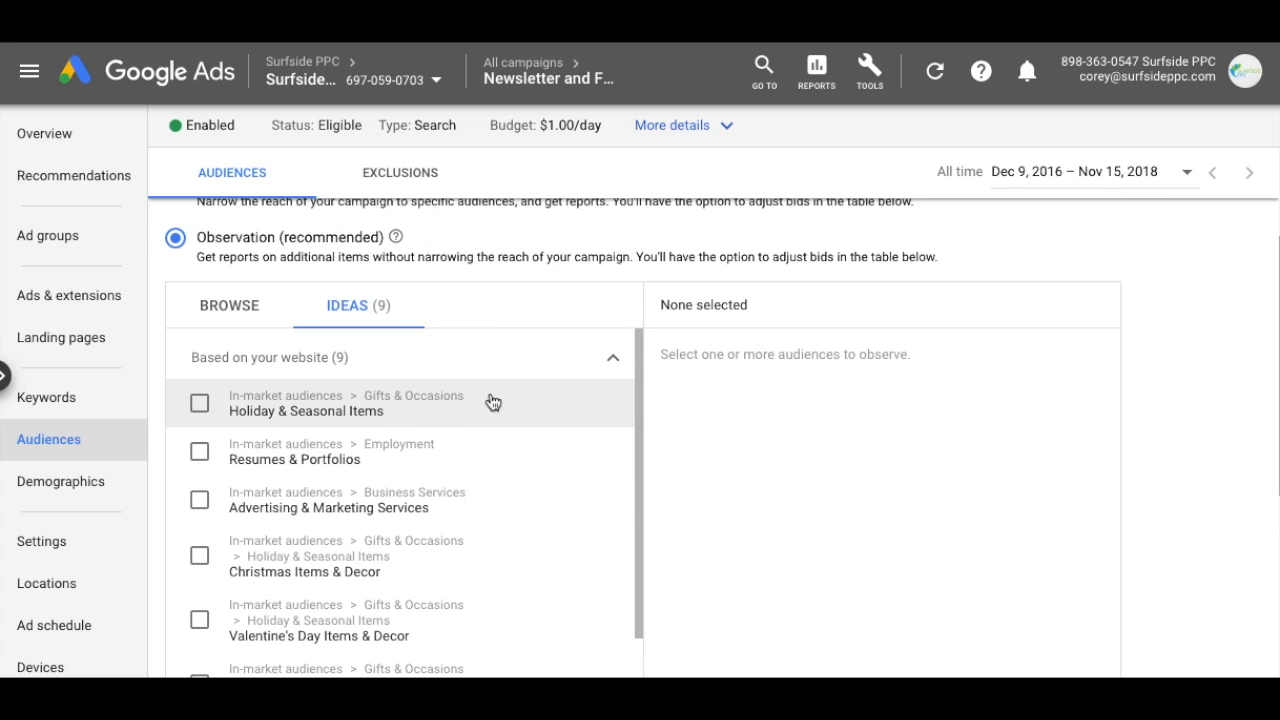
- Search in-market audiences for surfsideppc.com and choose SEO & SEM Services for observation
{"action": "left_click", "coordinate": [228, 305]}
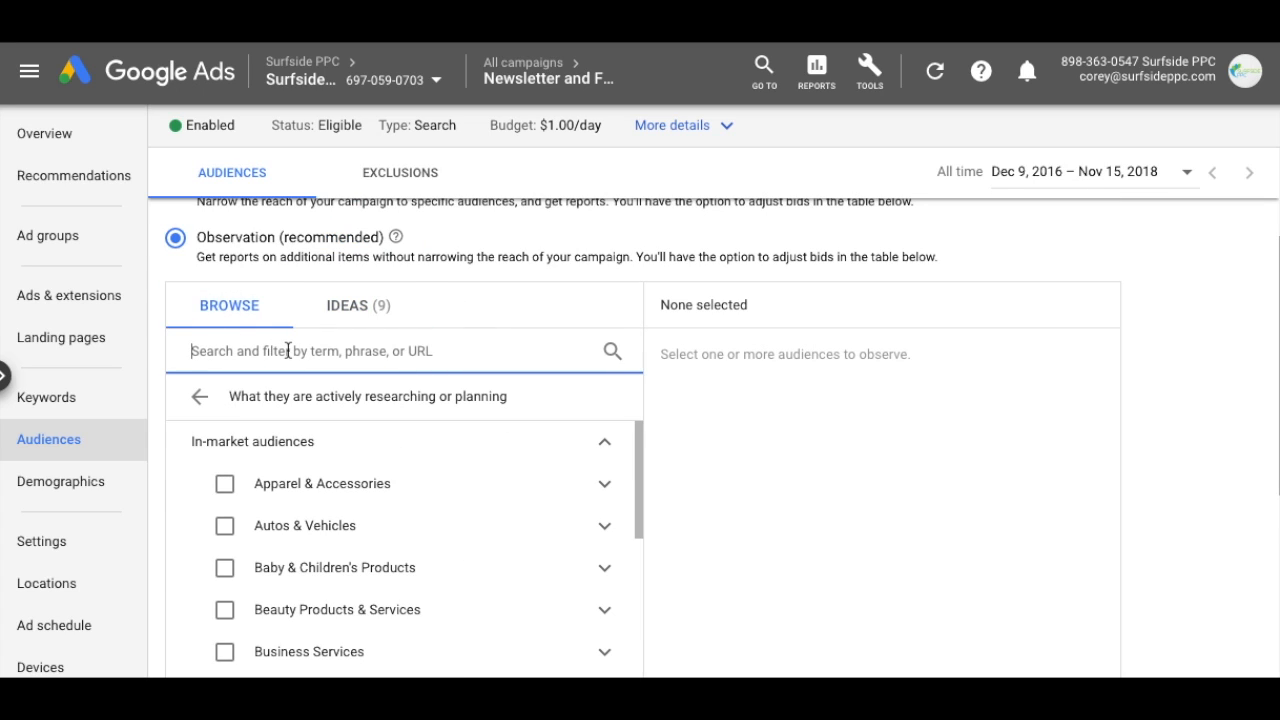
{"action": "type", "text": "surfsidepppc.com"}
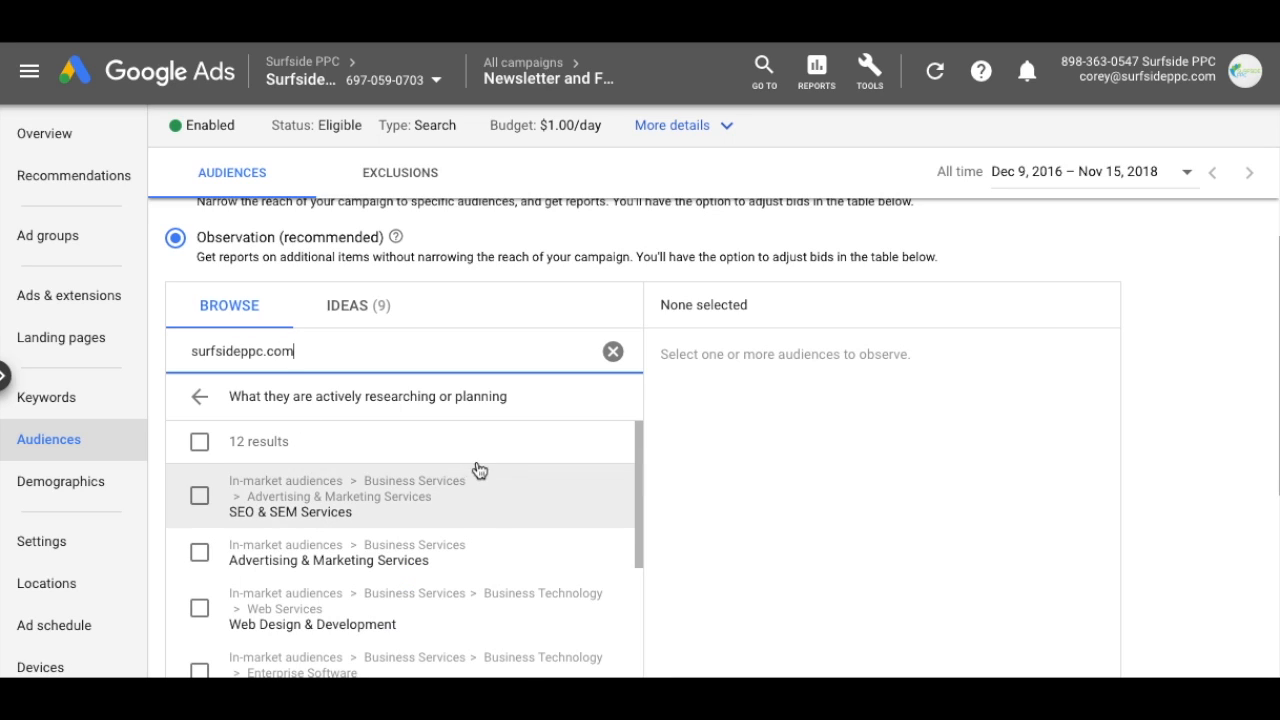
{"action": "scroll", "scroll_direction": "down", "scroll_amount": 3}
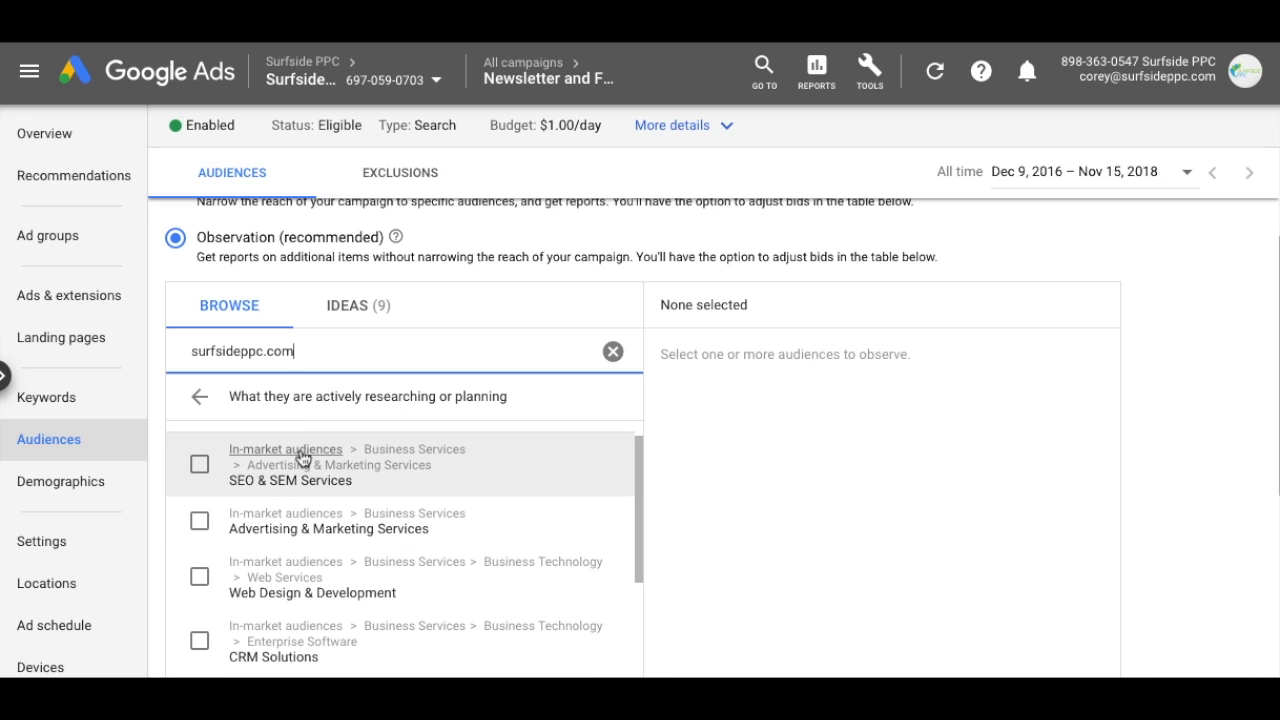
{"action": "scroll", "scroll_direction": "down", "scroll_amount": 3}
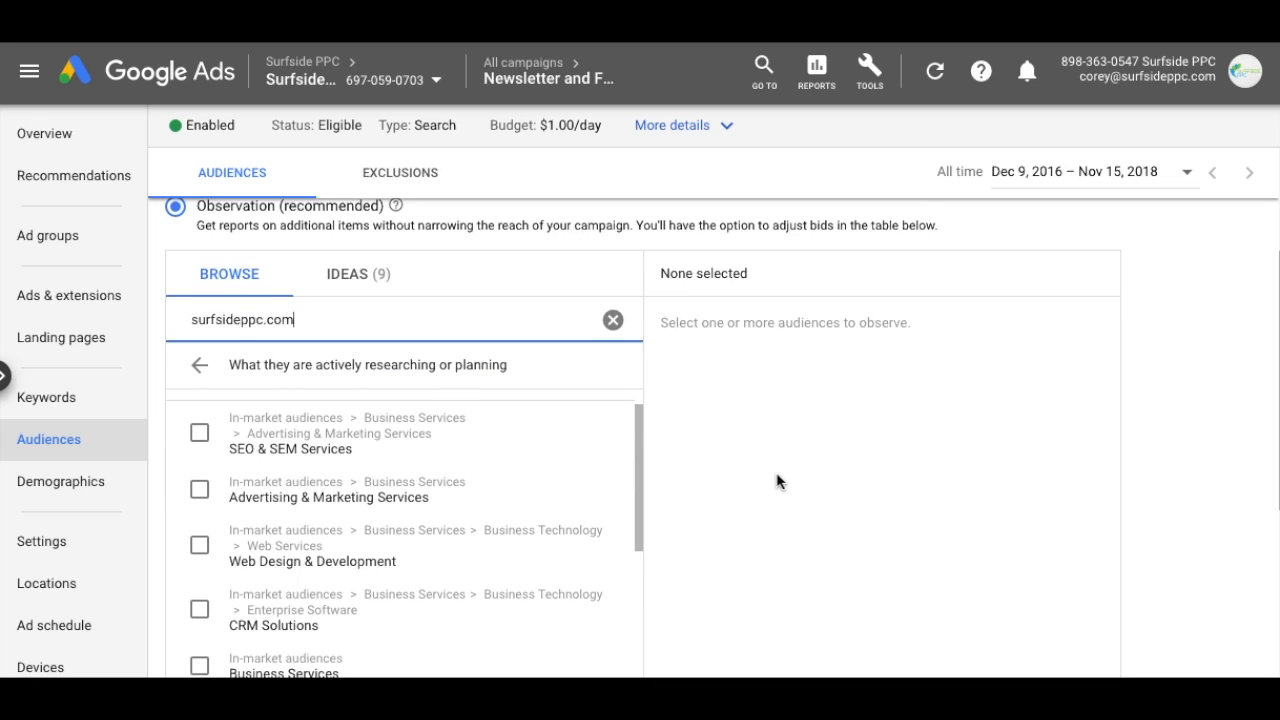
{"action": "scroll", "scroll_direction": "down", "scroll_amount": 3}
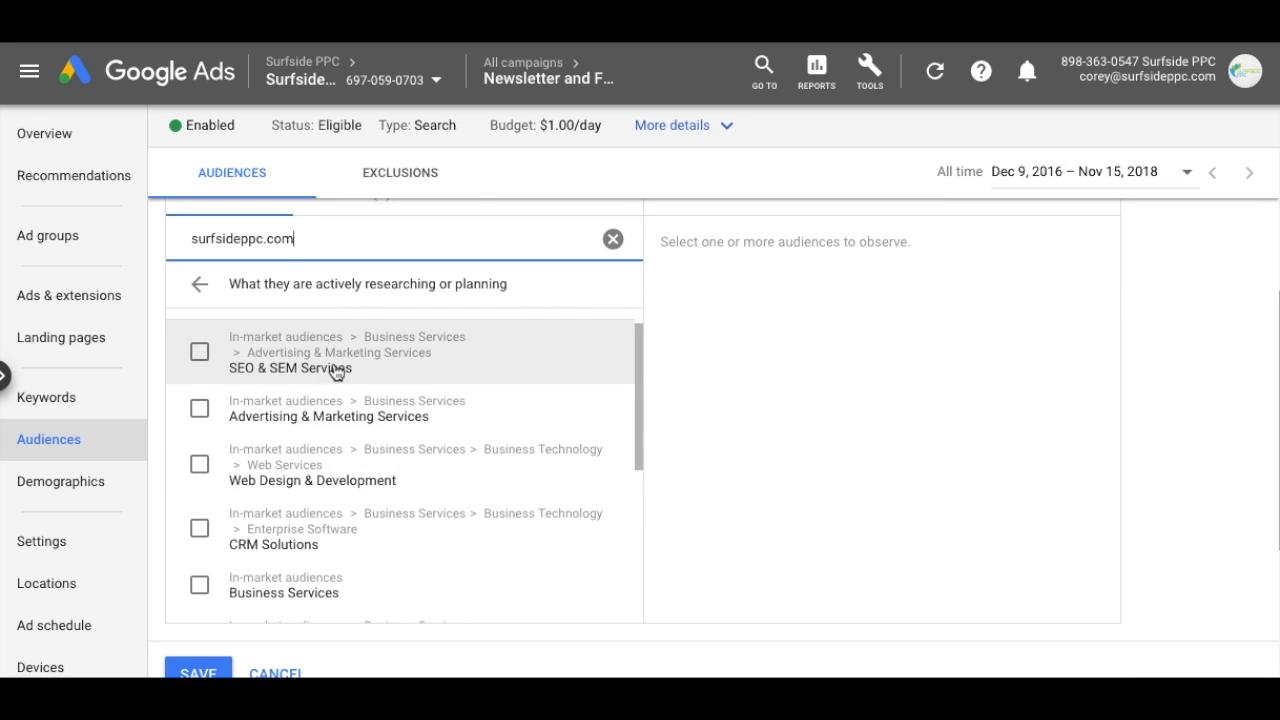
{"action": "mouse_move", "coordinate": [433, 452]}
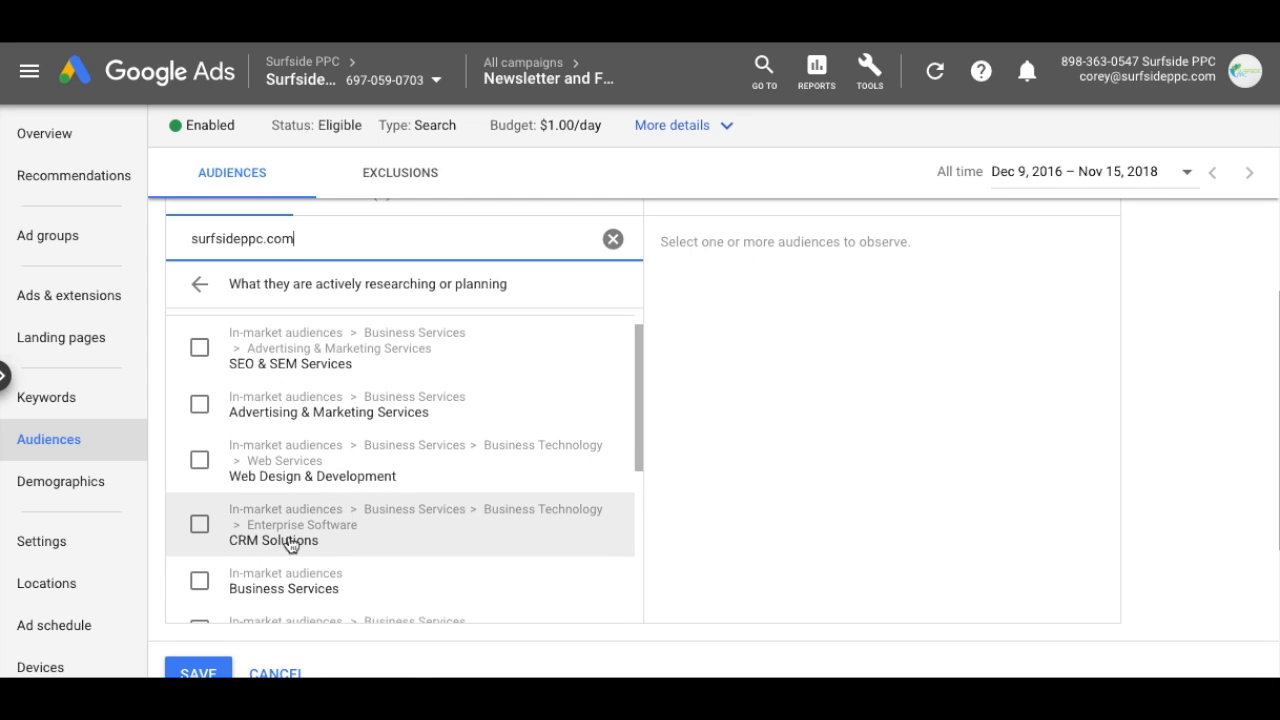
{"action": "scroll", "scroll_direction": "down", "scroll_amount": 3}
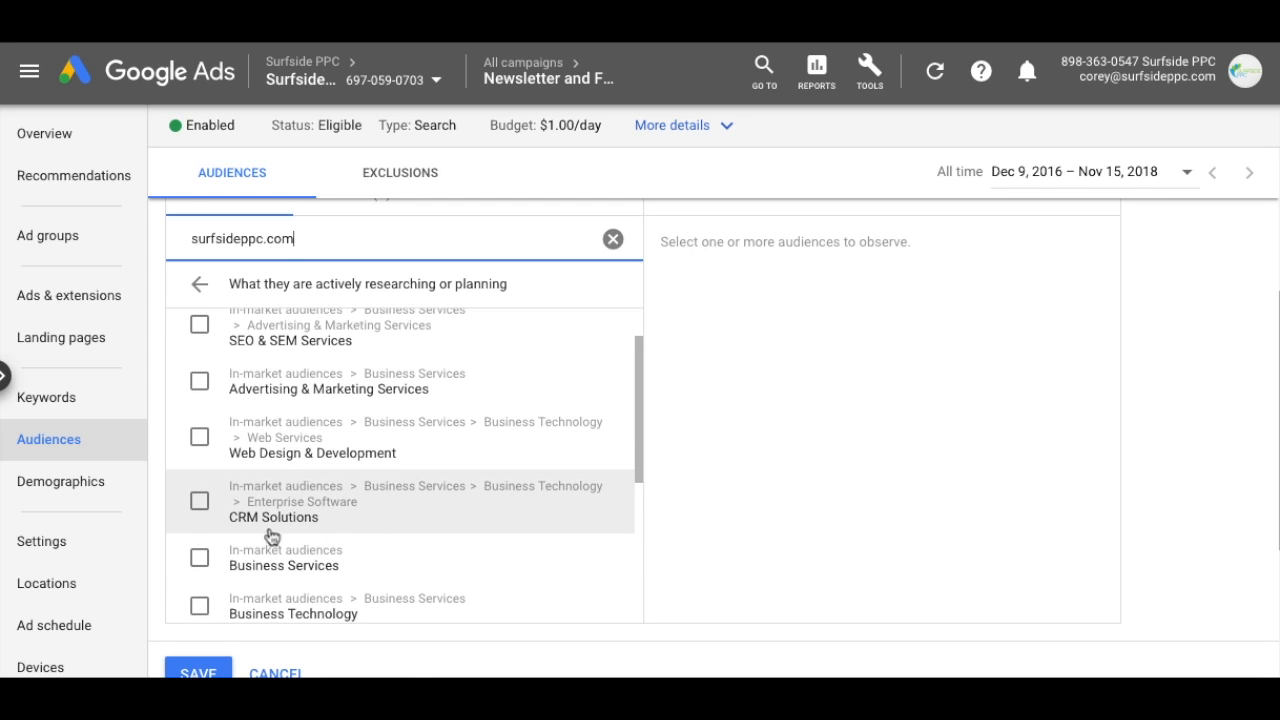
{"action": "scroll", "scroll_direction": "down", "scroll_amount": 3}
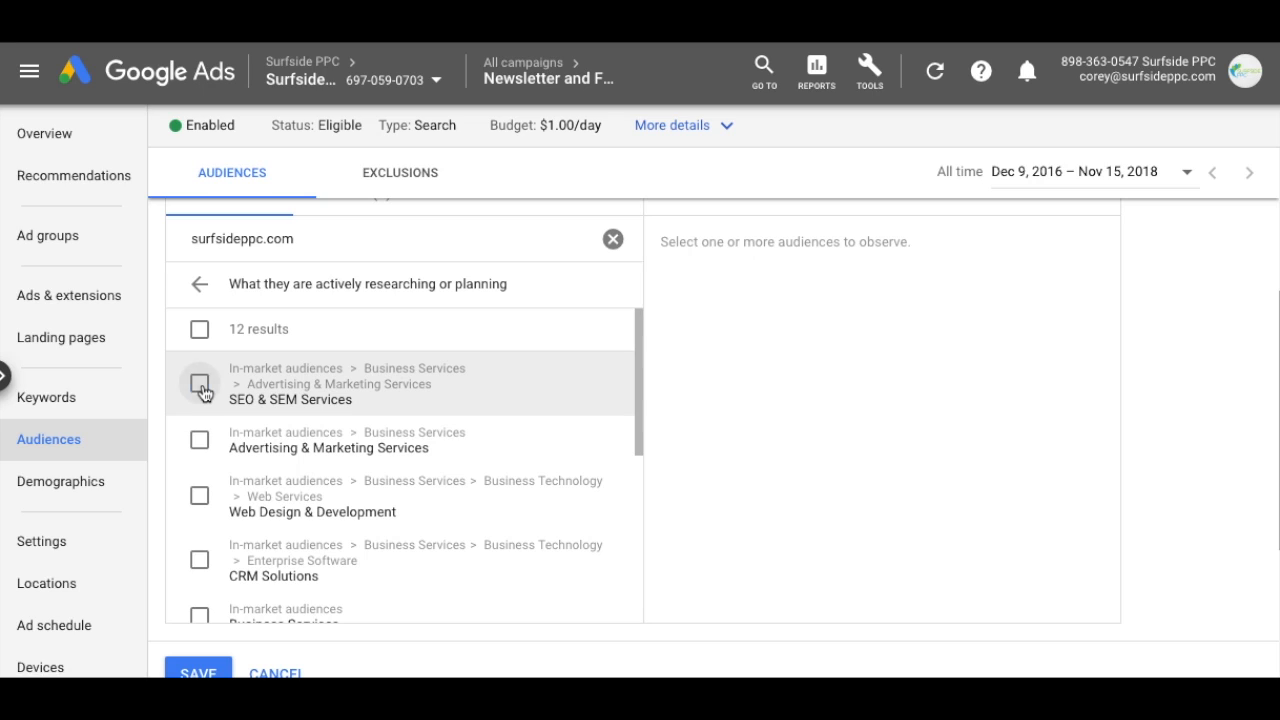
{"action": "left_click", "coordinate": [199, 383]}
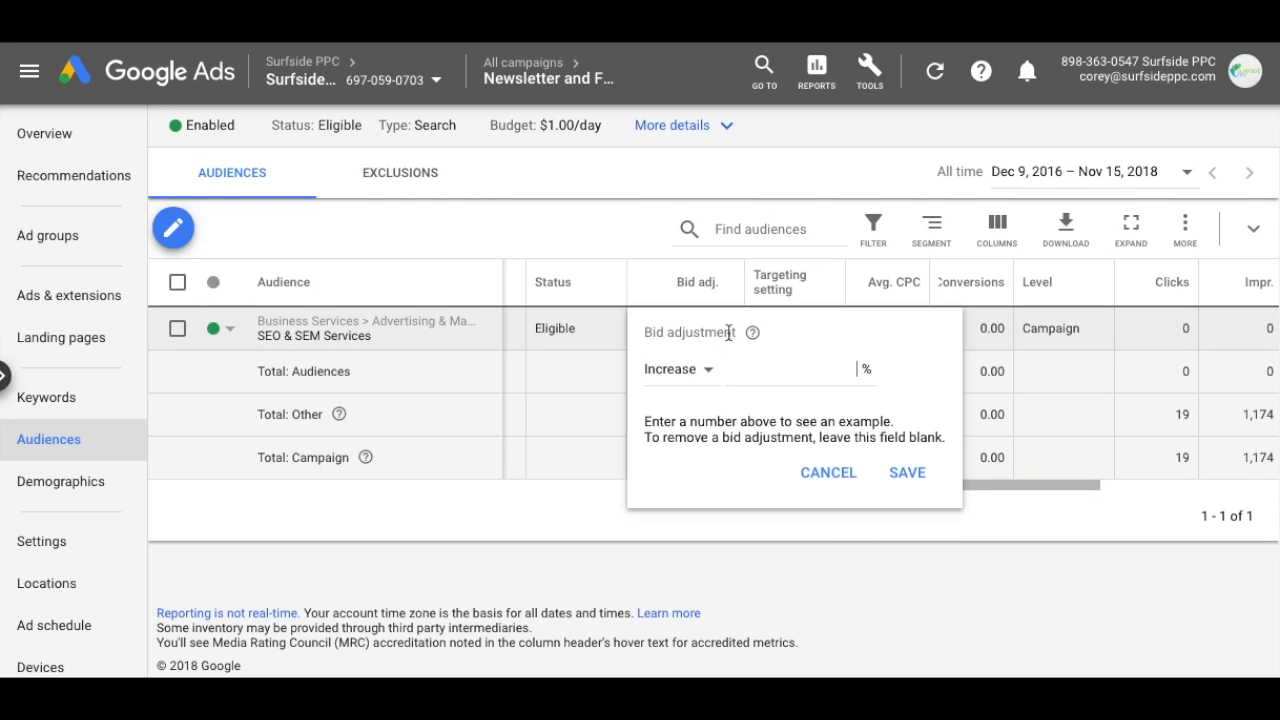
- Try bid adjustments of 10 and 15% for SEO & SEM Services, then dismiss without a value
{"action": "type", "text": "10"}
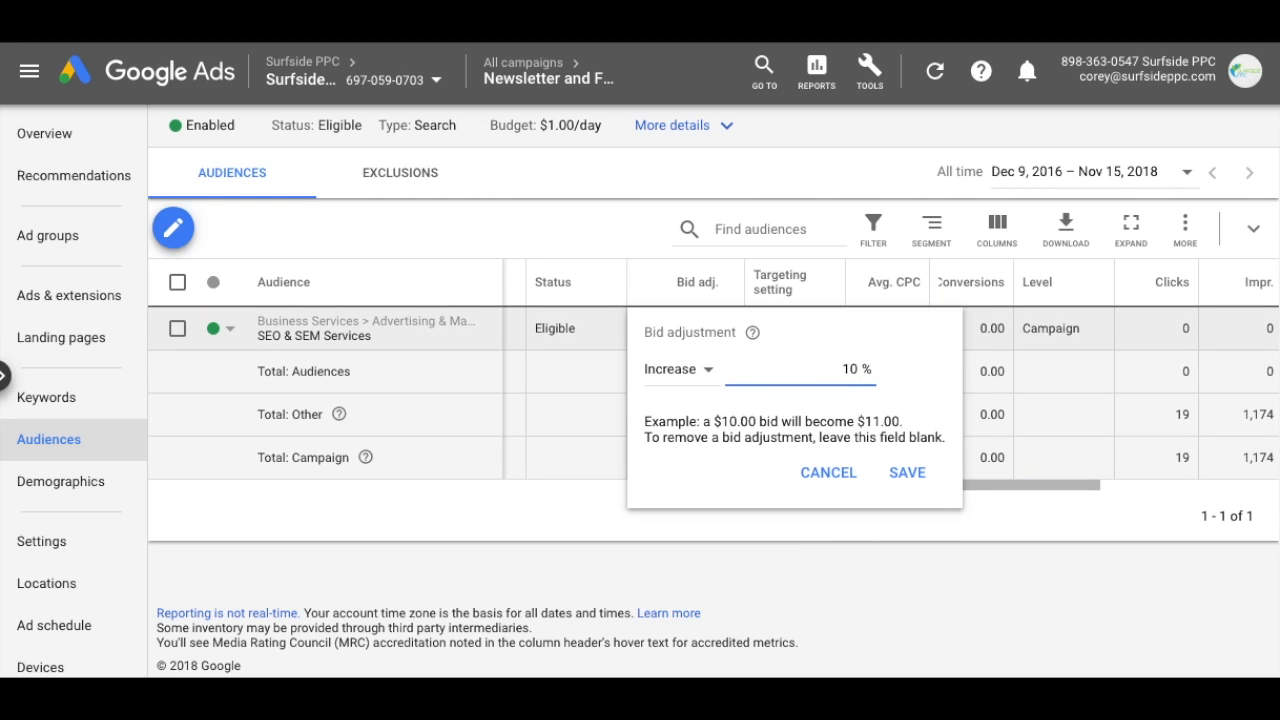
{"action": "type", "text": "15"}
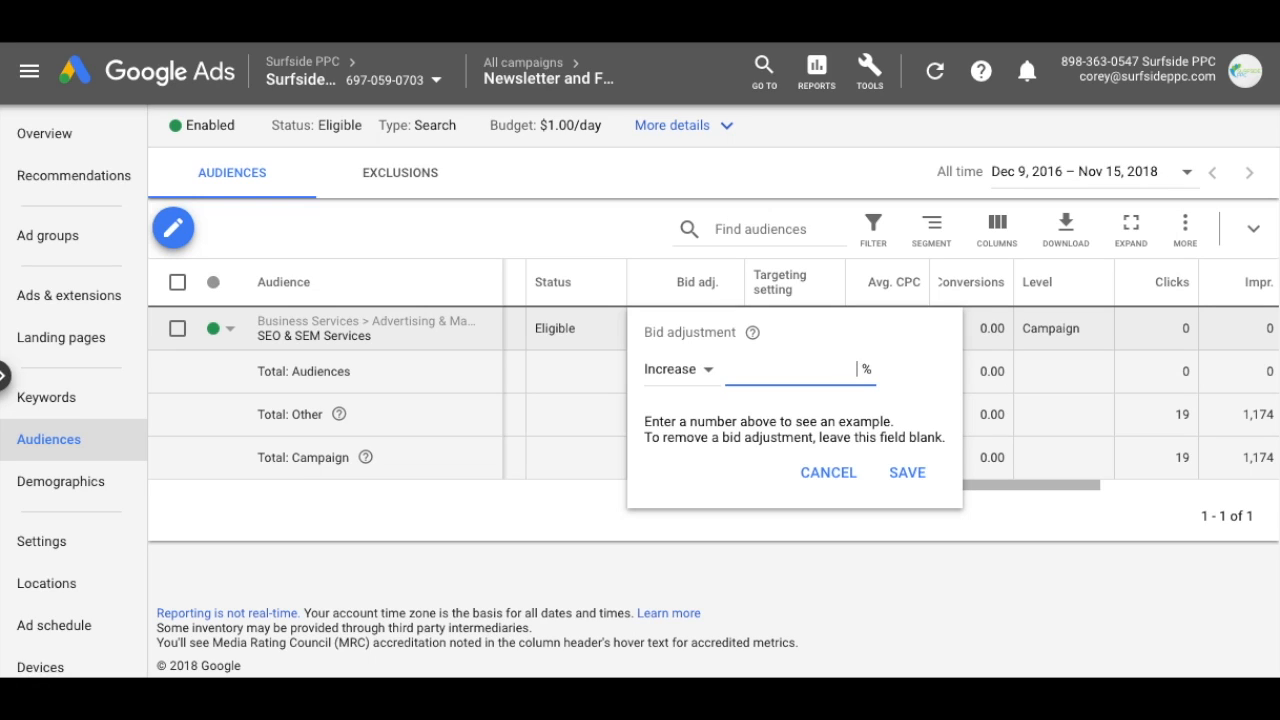
{"action": "left_click", "coordinate": [47, 235]}
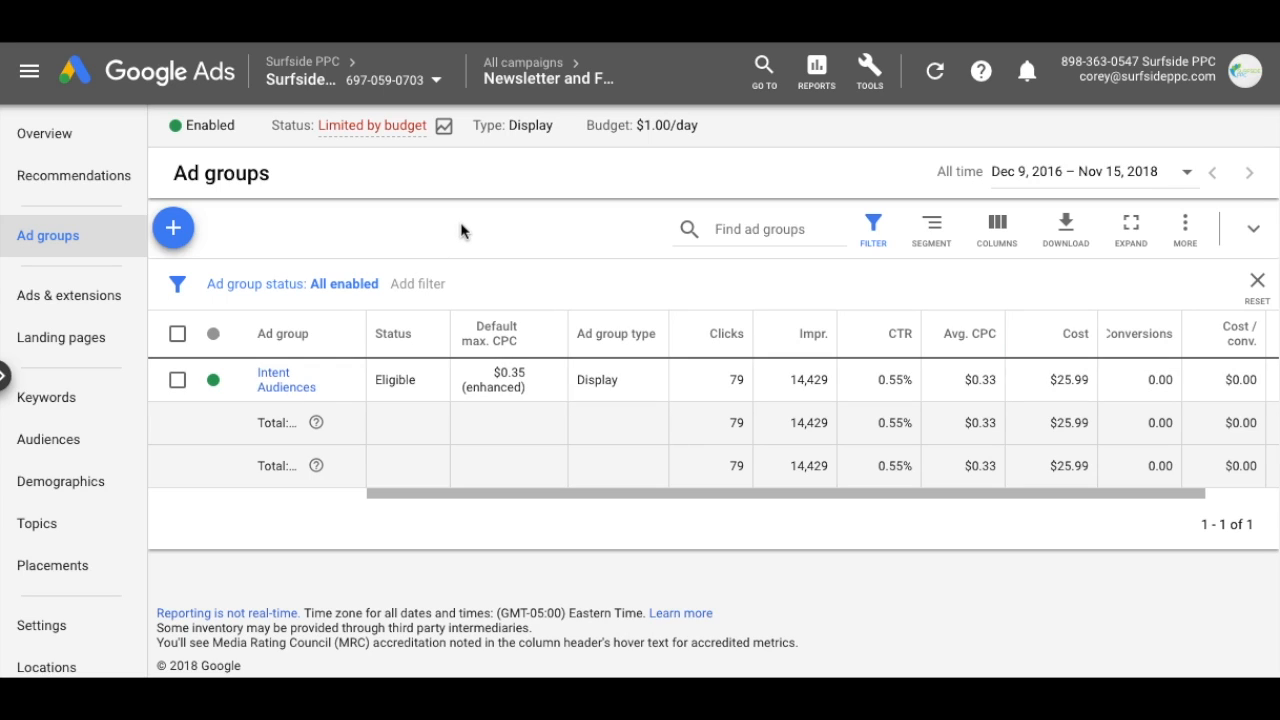
- Create a new Display ad group named In-Market Audiences and reach its audience browser
{"action": "left_click", "coordinate": [172, 228]}
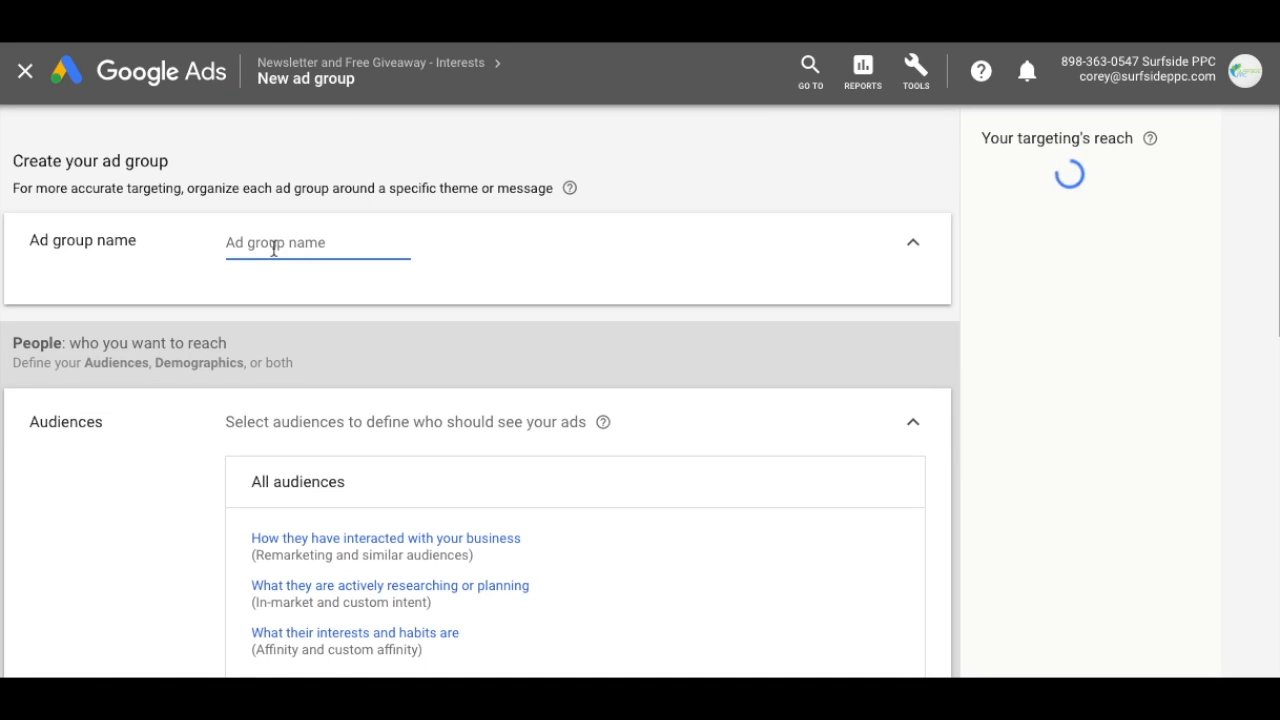
{"action": "type", "text": "In-Market Audiences"}
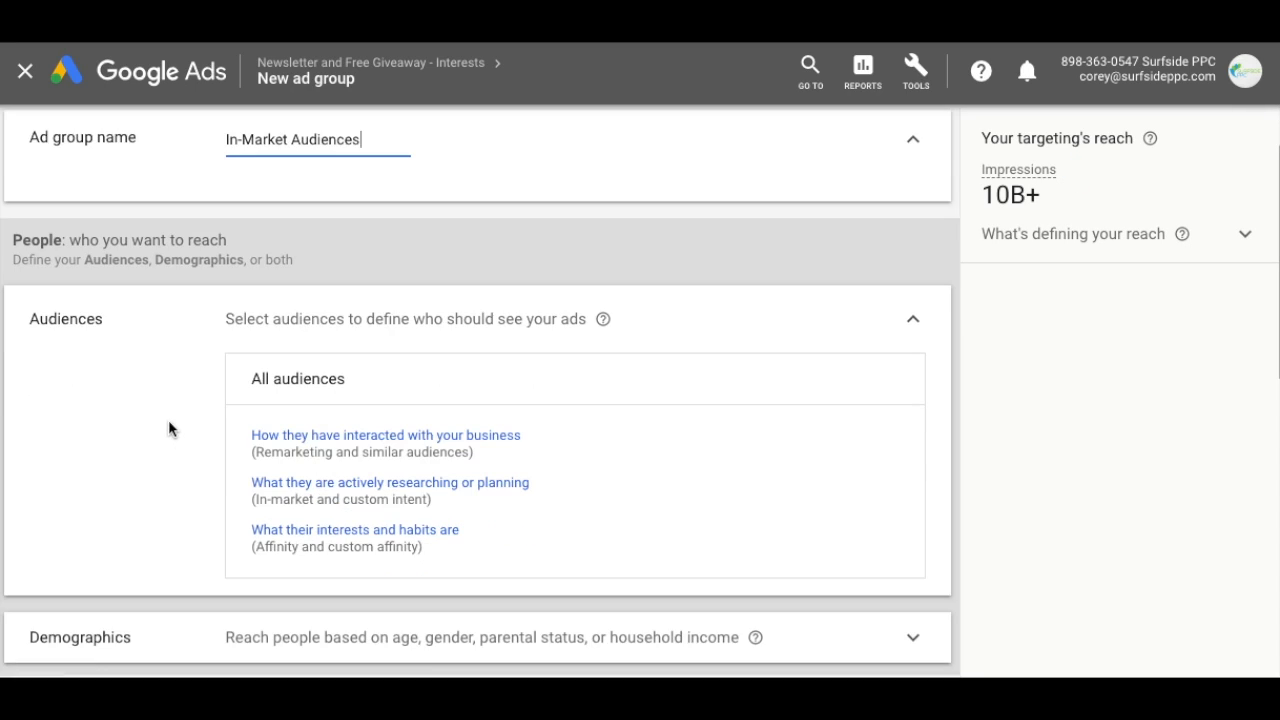
{"action": "scroll", "scroll_direction": "down", "scroll_amount": 3}
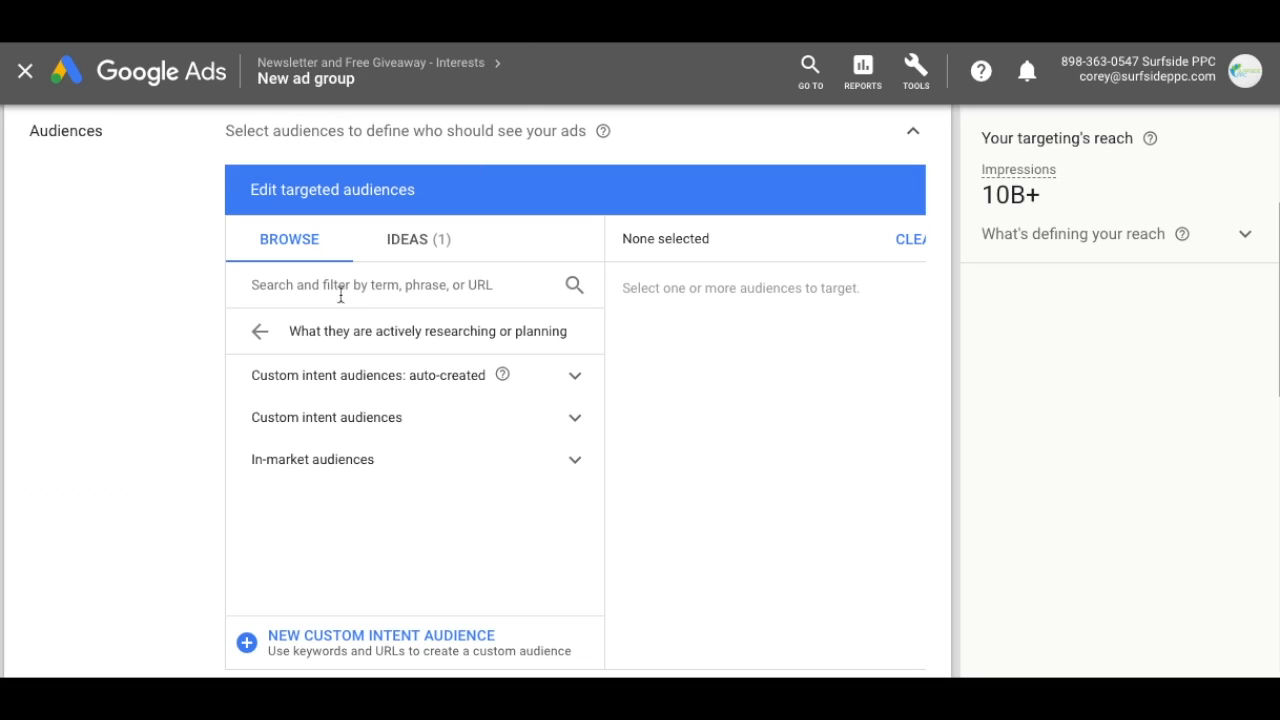
{"action": "type", "text": "https://www.cuisinart.com/"}
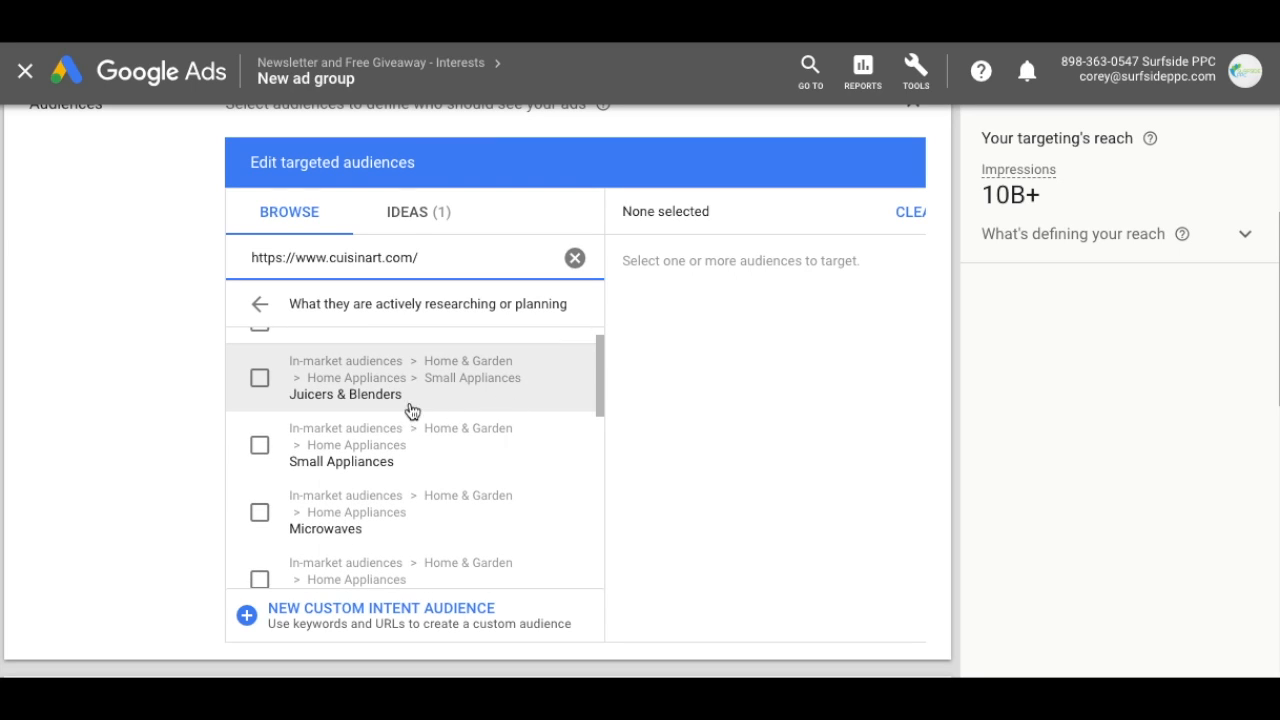
{"action": "mouse_move", "coordinate": [375, 475]}
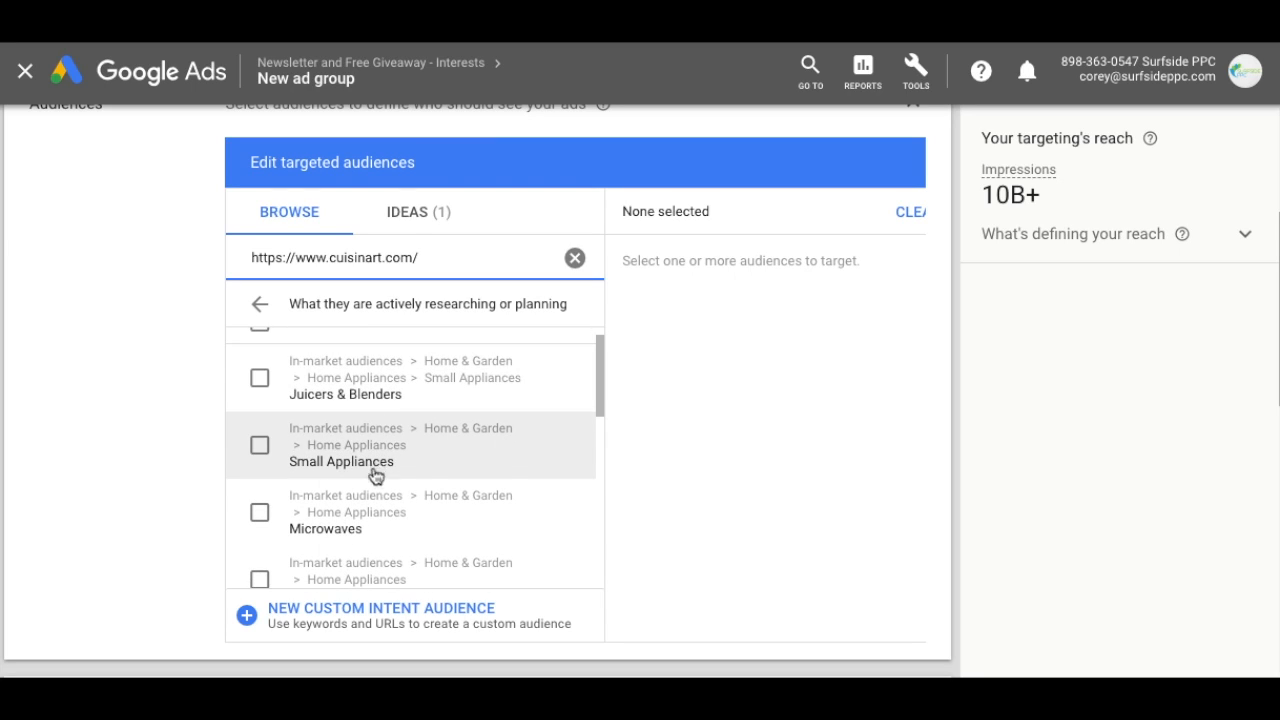
{"action": "mouse_move", "coordinate": [273, 402]}
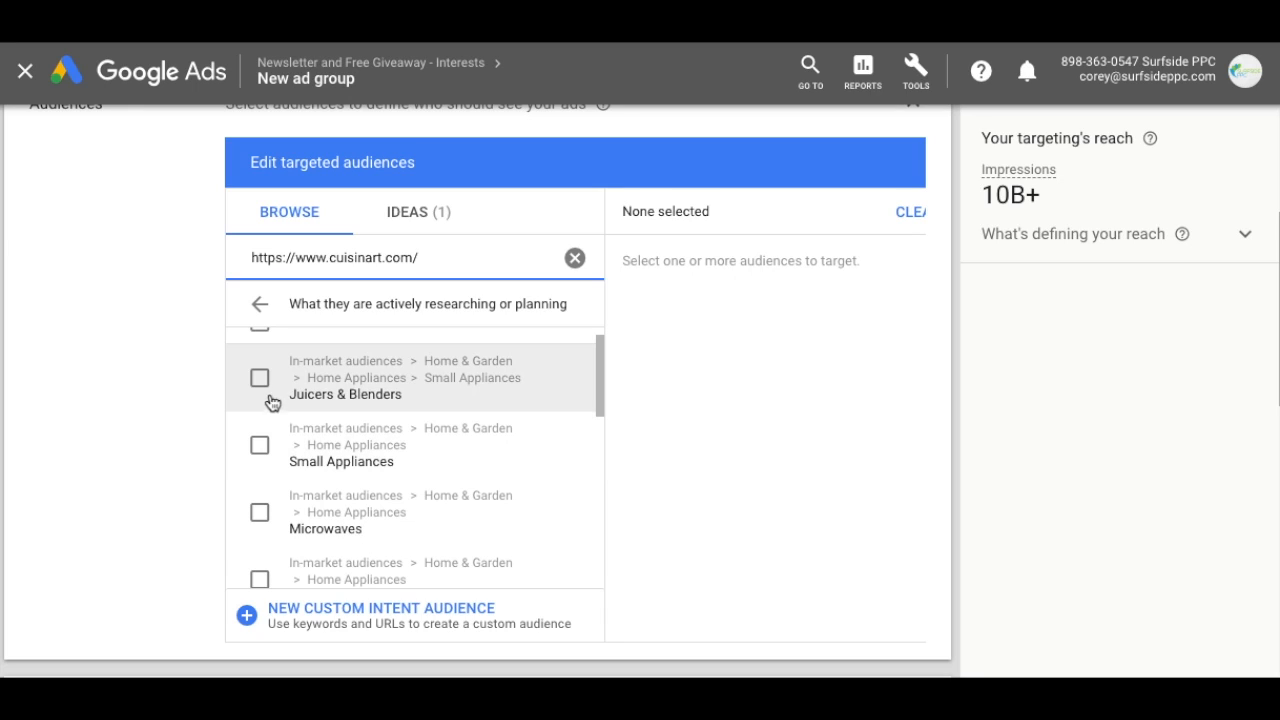
{"action": "left_click", "coordinate": [259, 377]}
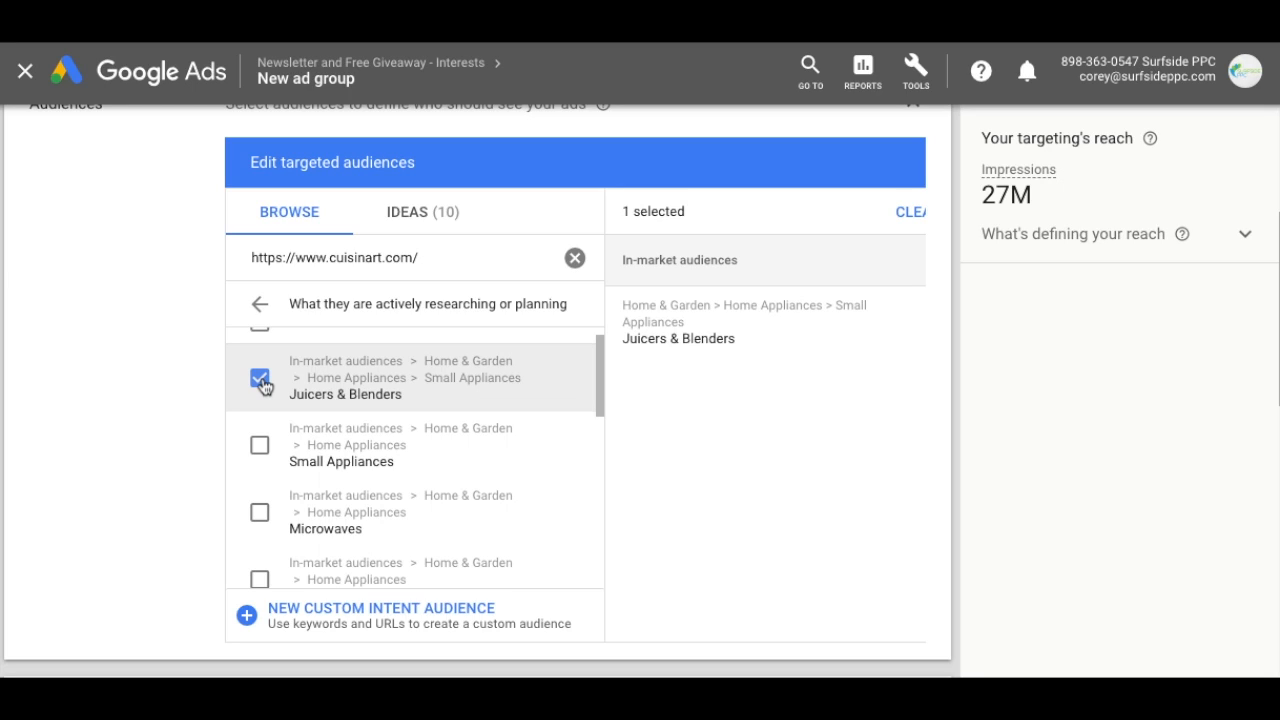
{"action": "mouse_move", "coordinate": [270, 467]}
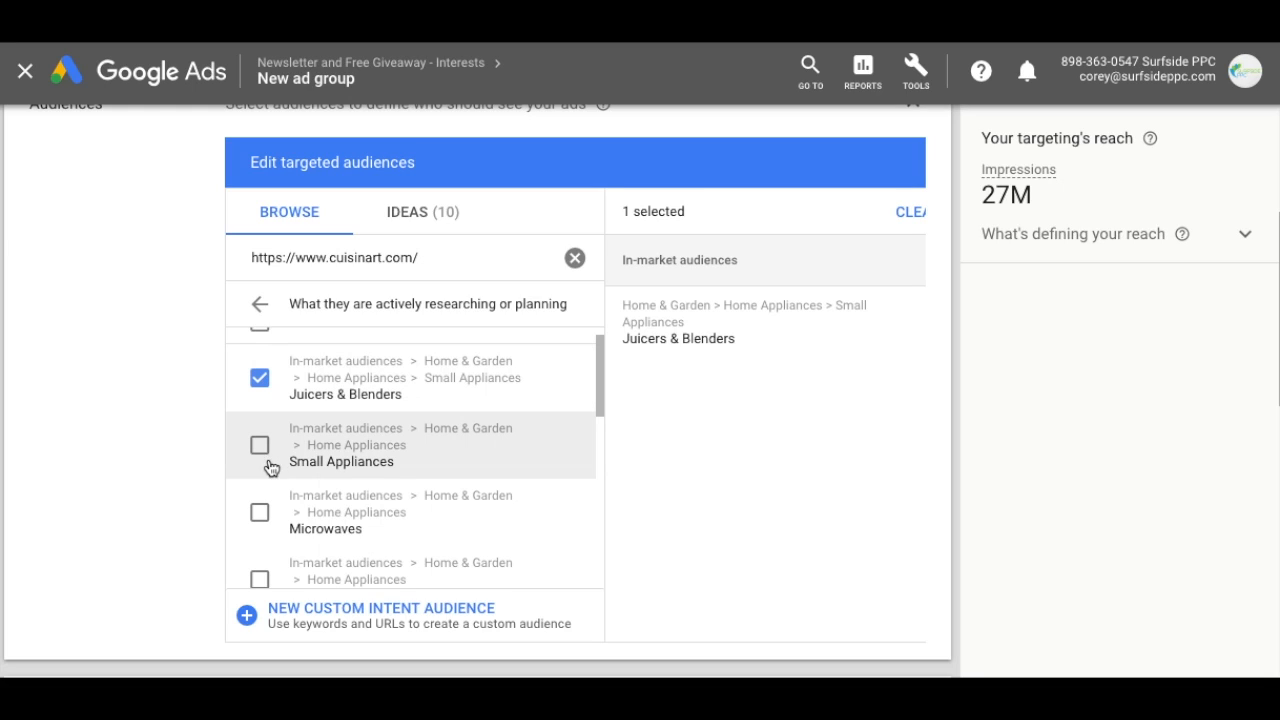
{"action": "left_click", "coordinate": [259, 512]}
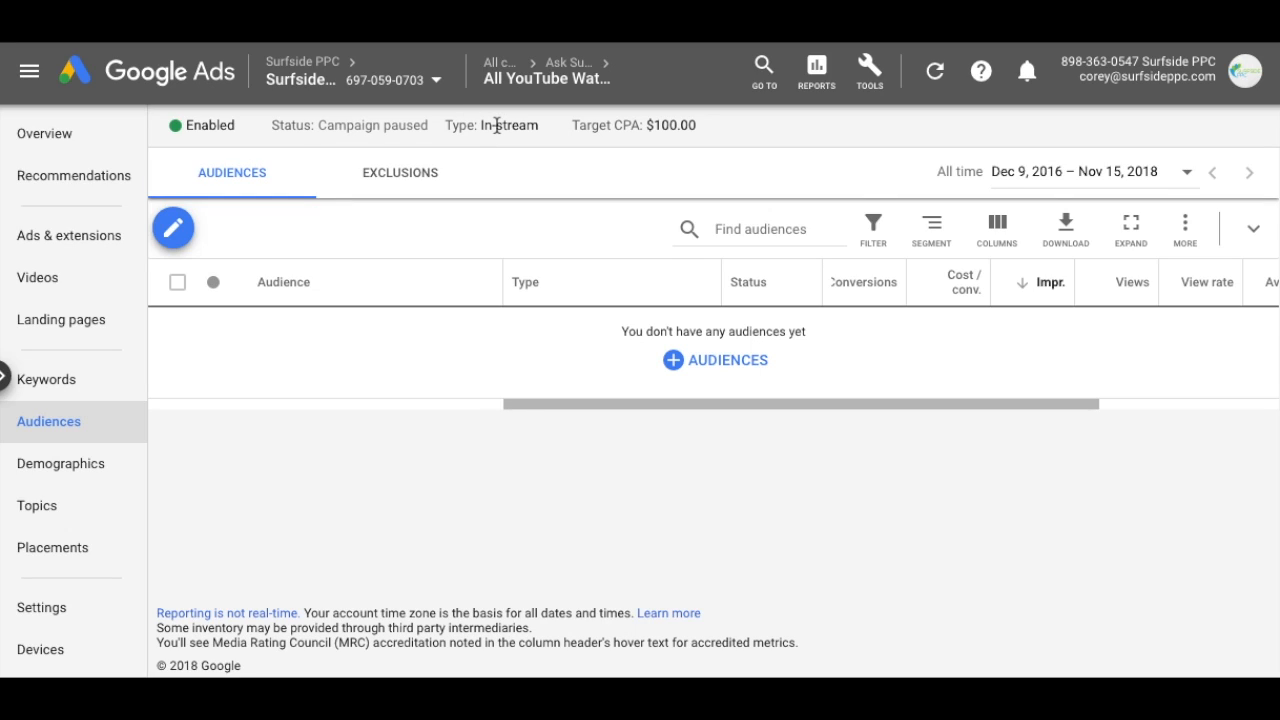
{"action": "mouse_move", "coordinate": [710, 331]}
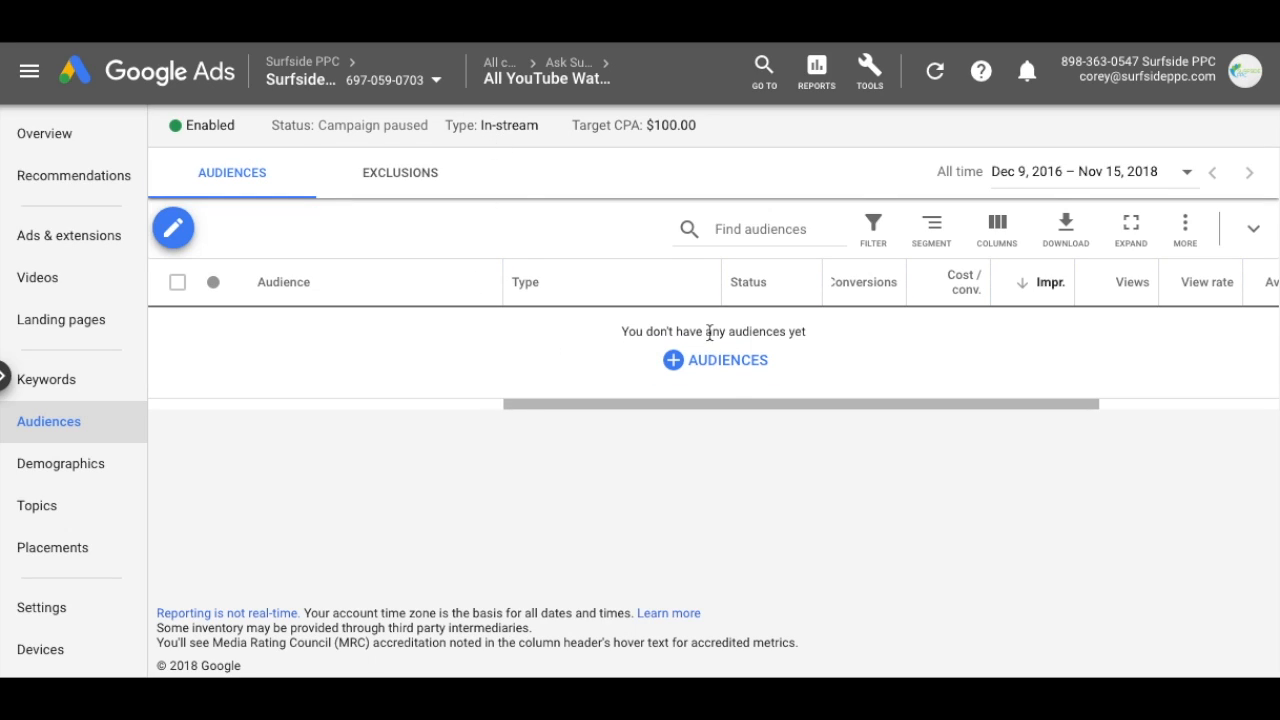
- Start adding audiences to the video campaign and remove All YouTube Views from the selection
{"action": "left_click", "coordinate": [173, 228]}
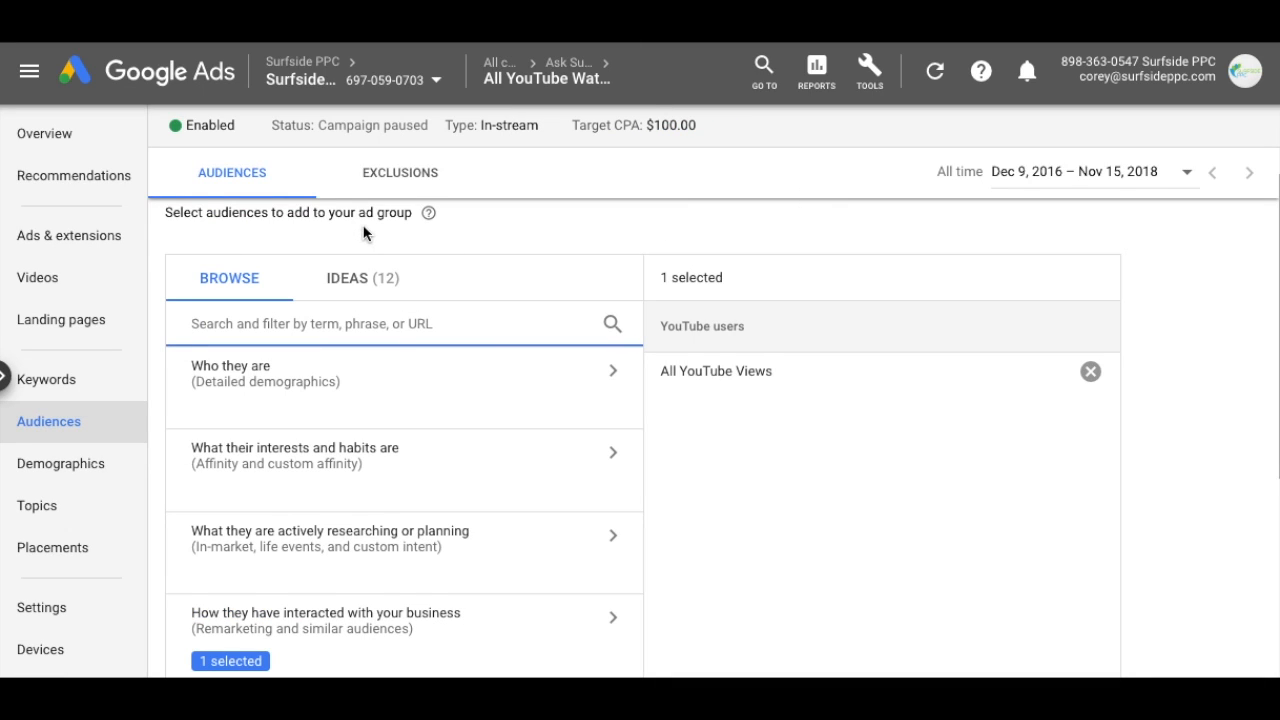
{"action": "scroll", "scroll_direction": "down", "scroll_amount": 3}
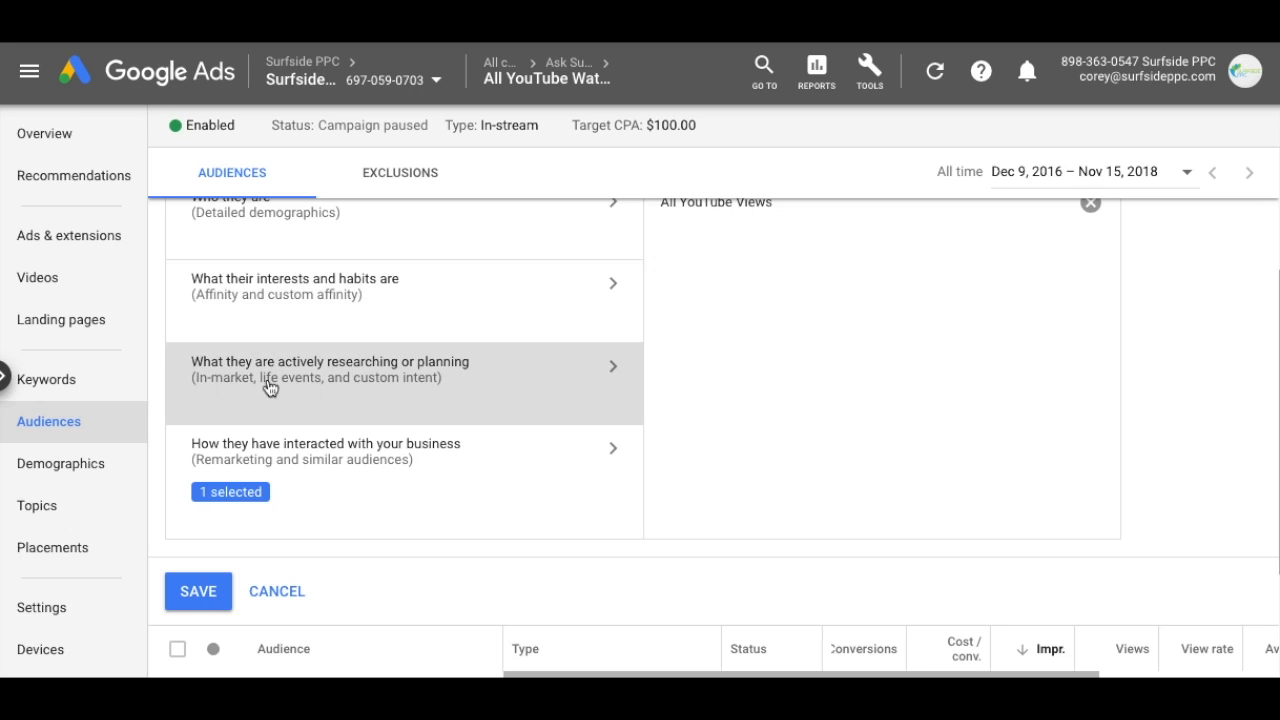
{"action": "mouse_move", "coordinate": [400, 390]}
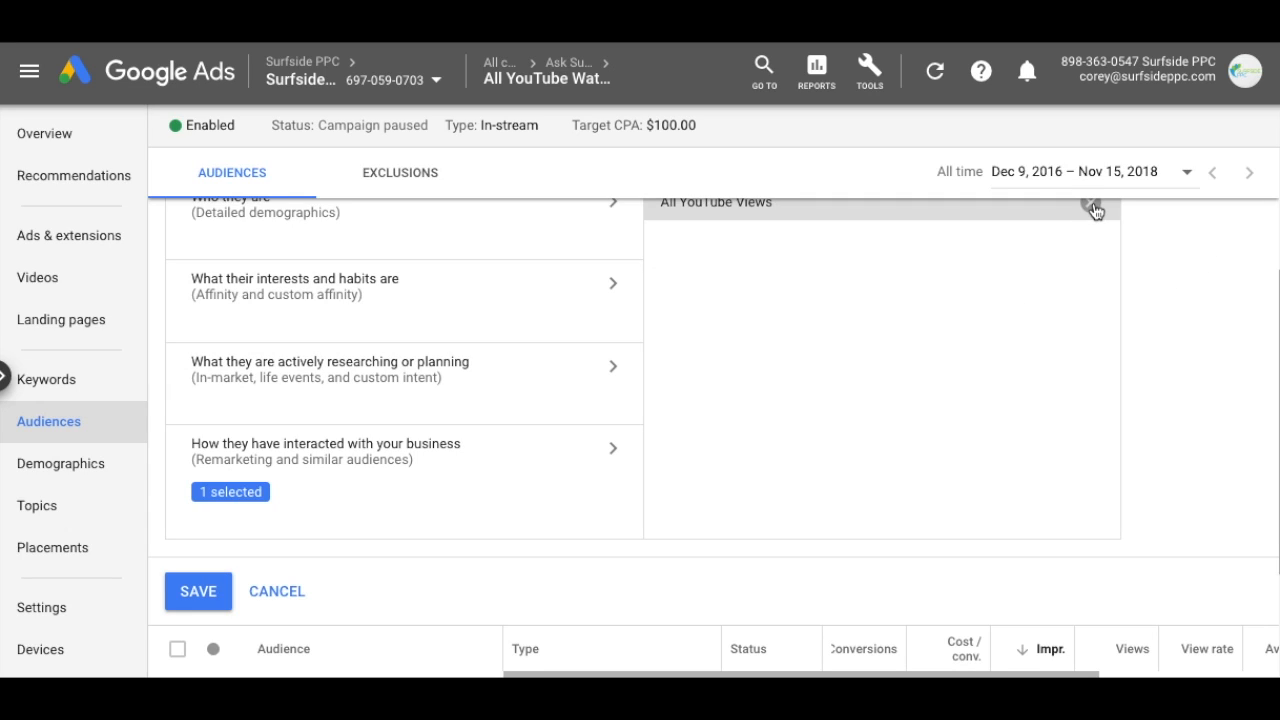
{"action": "left_click", "coordinate": [330, 369]}
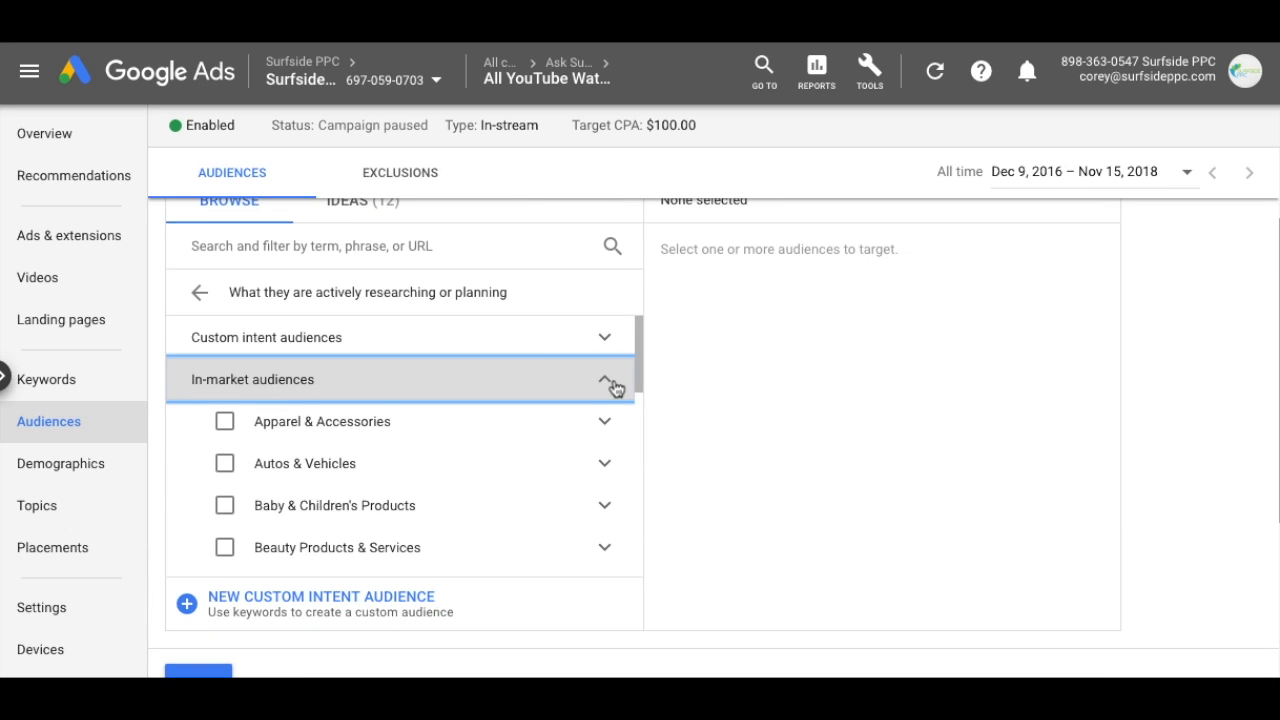
{"action": "left_click", "coordinate": [610, 379]}
{"action": "type", "text": "https://www.visitflorida.com/en-us.html"}
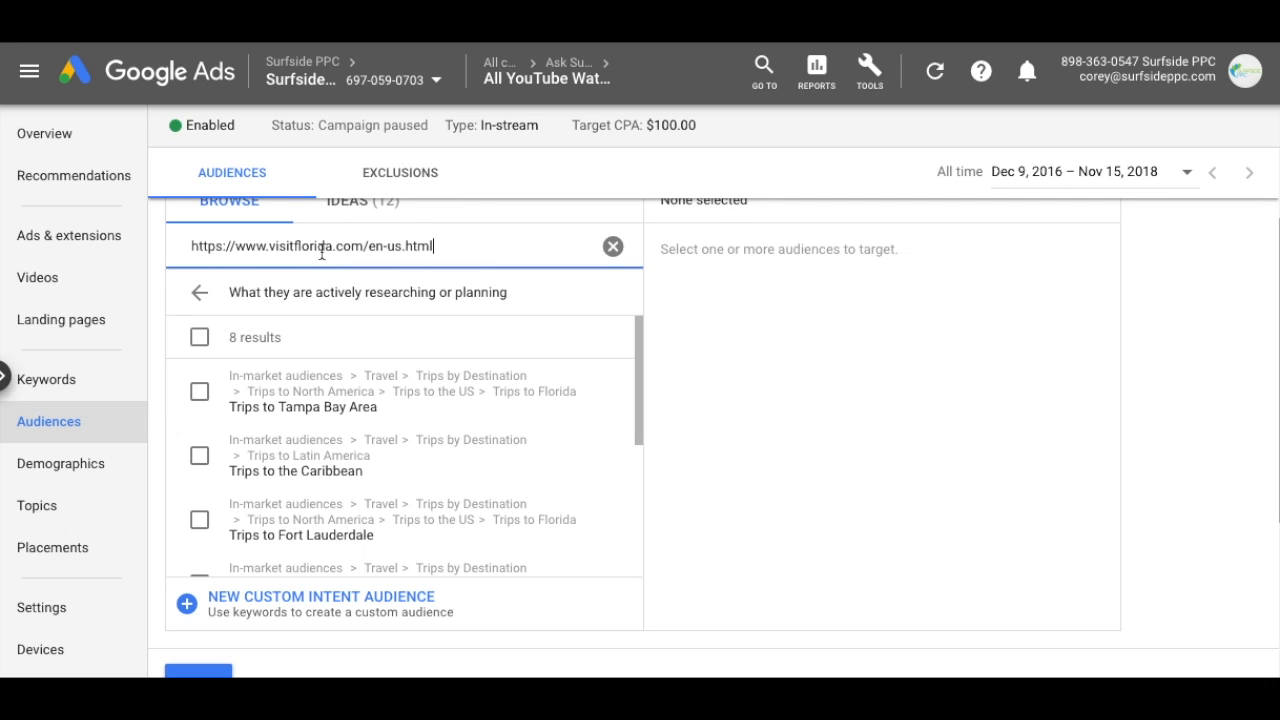
{"action": "mouse_move", "coordinate": [392, 425]}
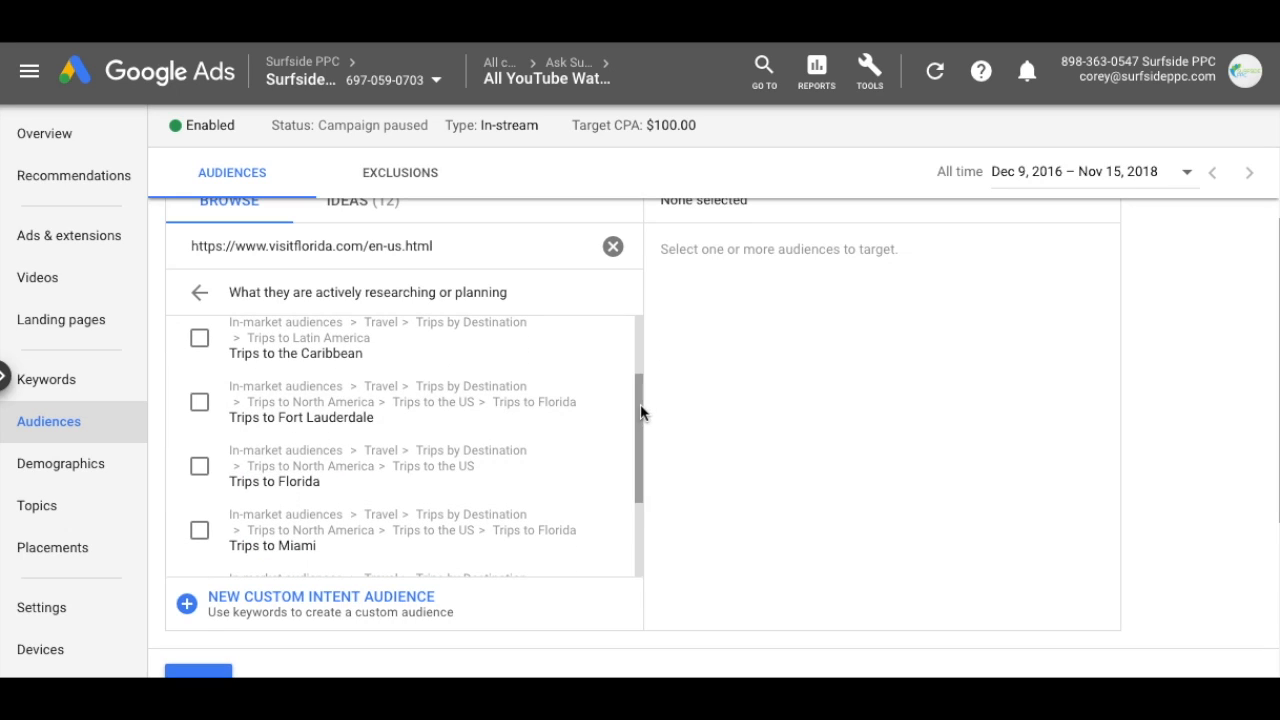
{"action": "scroll", "scroll_direction": "down", "scroll_amount": 3}
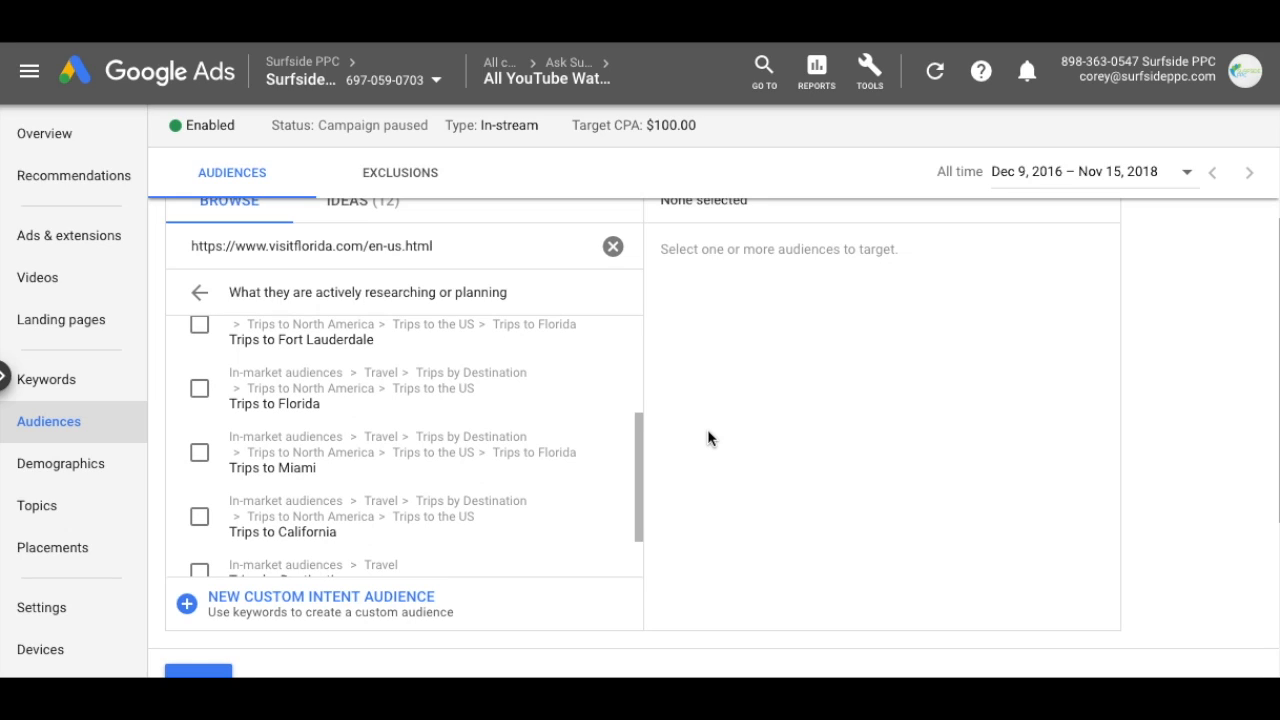
{"action": "scroll", "scroll_direction": "down", "scroll_amount": 3}
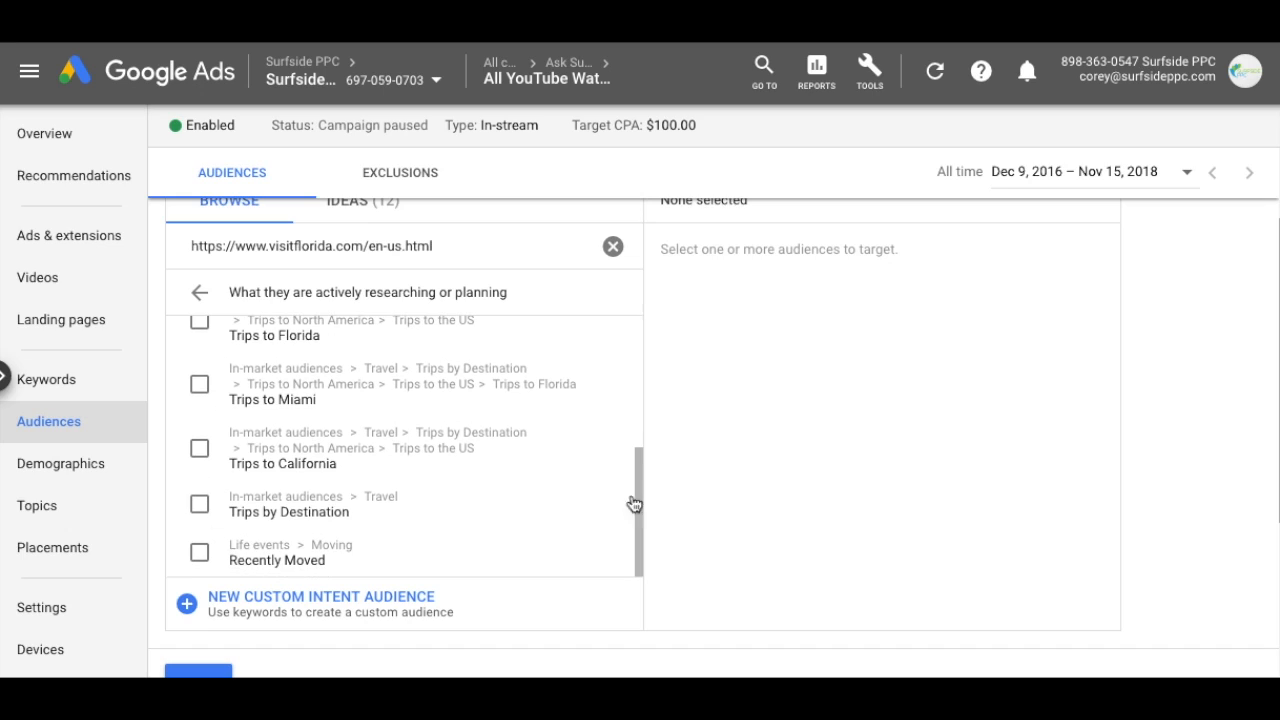
{"action": "mouse_move", "coordinate": [320, 455]}
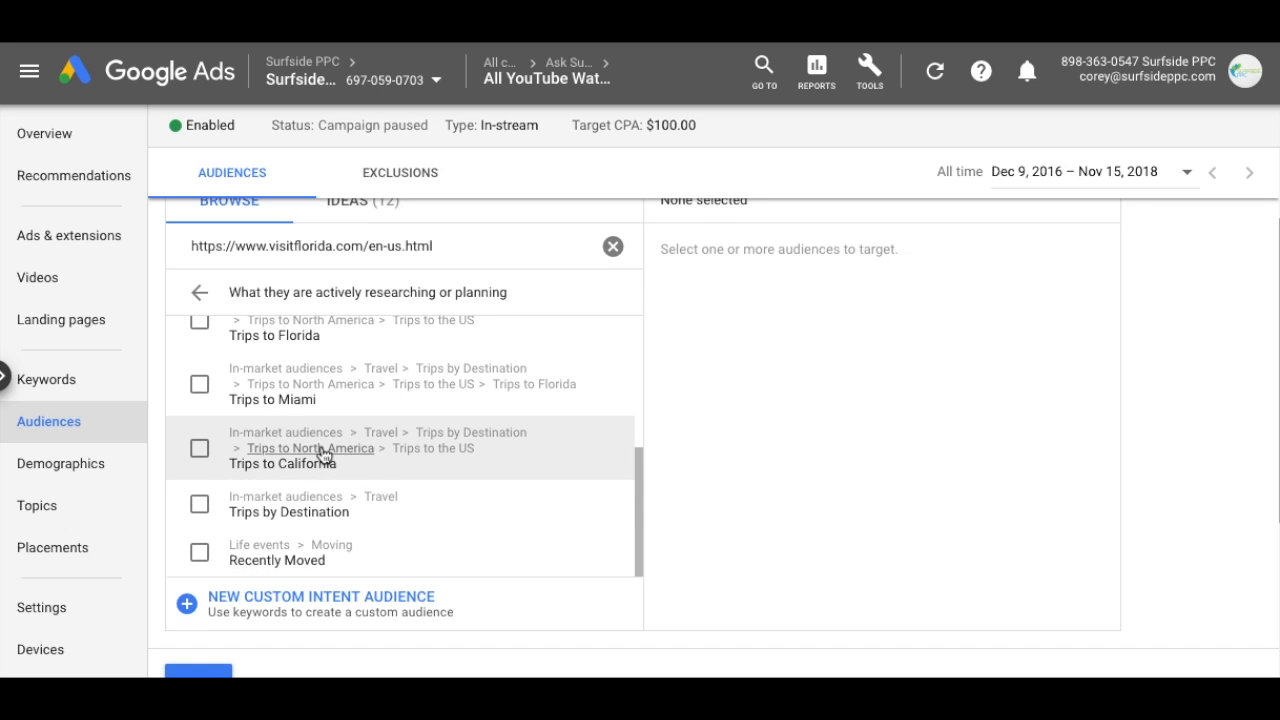
{"action": "scroll", "scroll_direction": "down", "scroll_amount": 3}
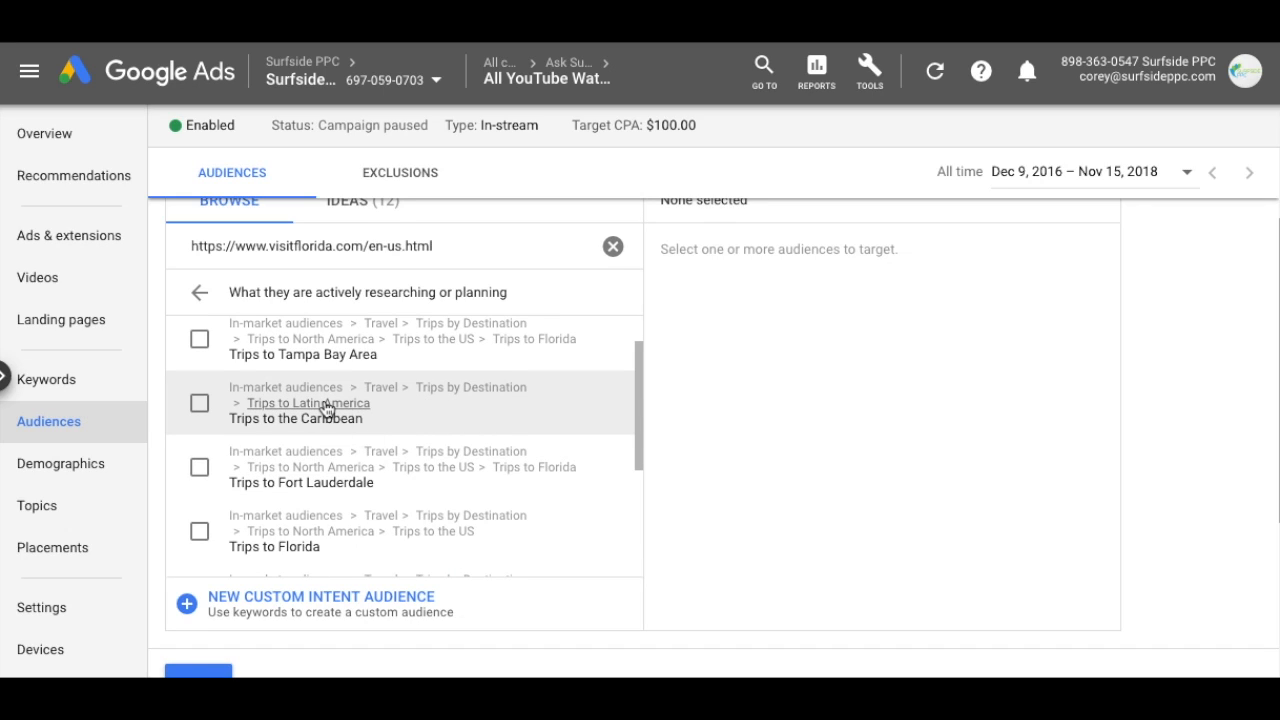